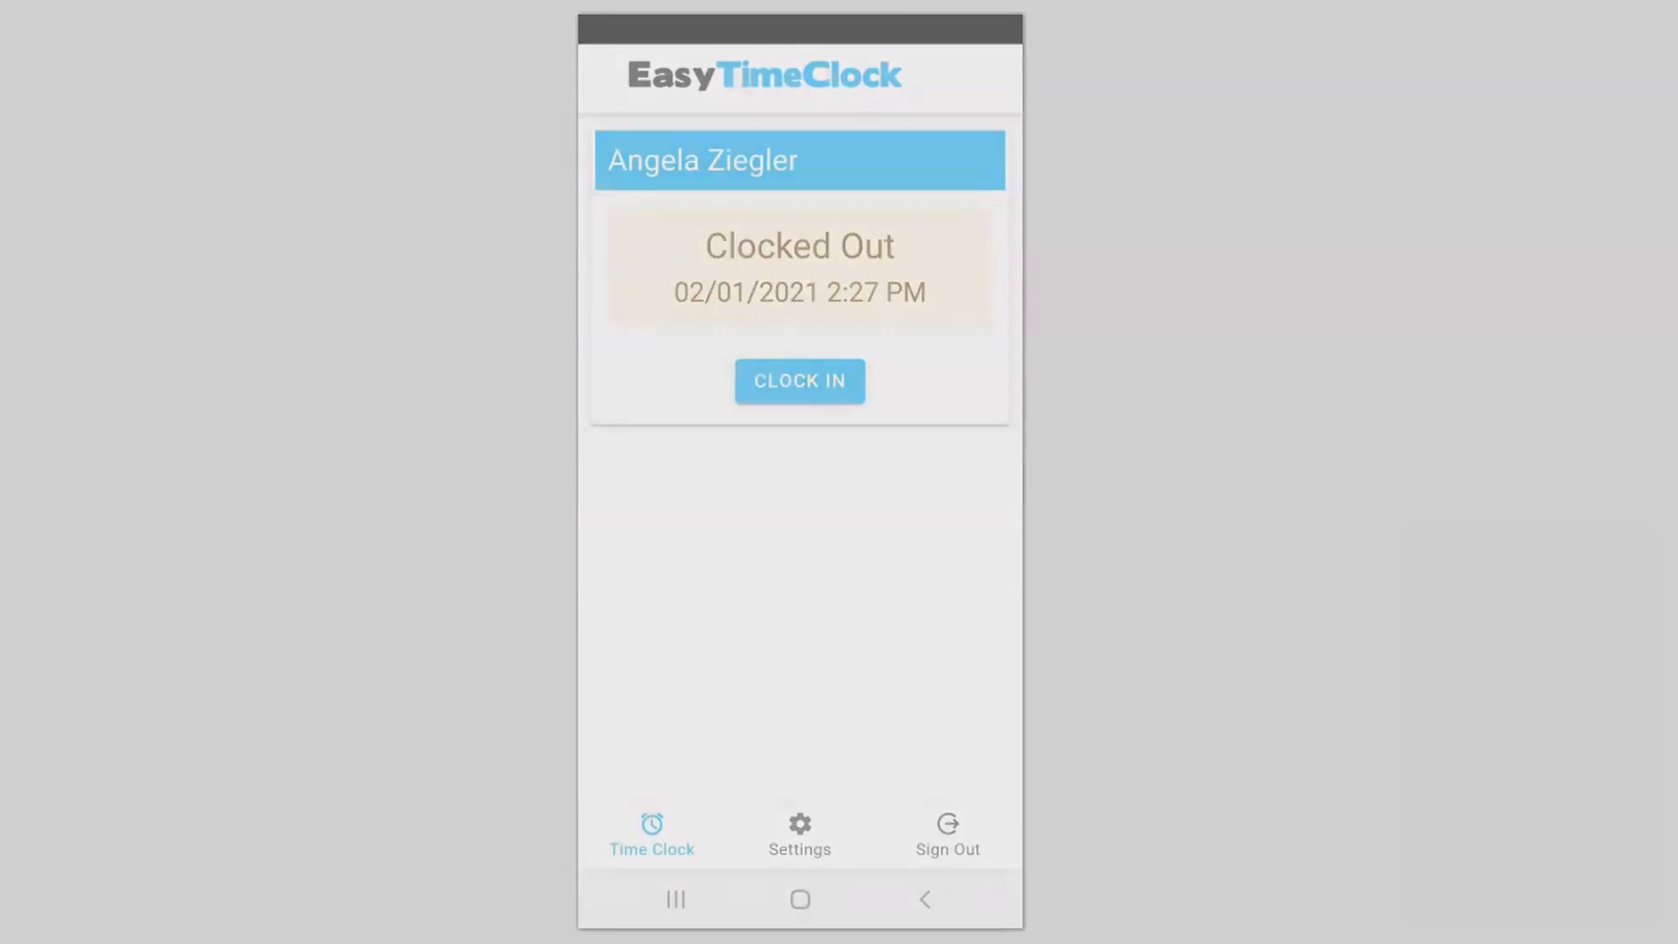
In Setup > Access, check Access Mobile App for all employees and save the changes.
{"action": "left_click", "coordinate": [947, 835]}
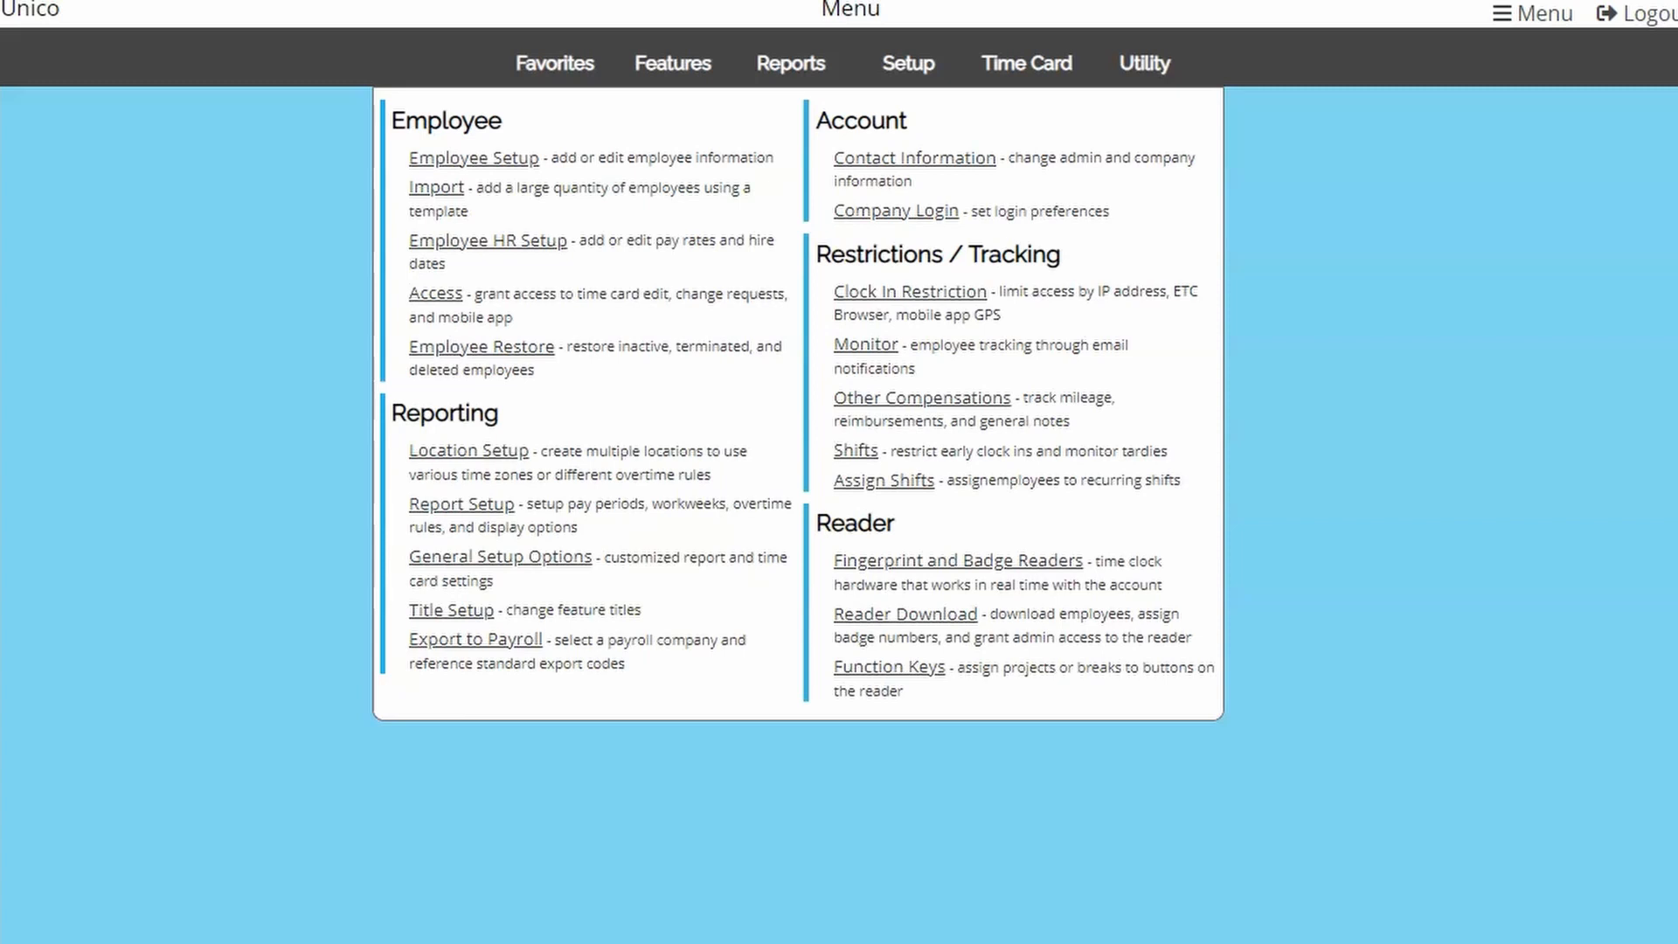
{"action": "mouse_move", "coordinate": [435, 293]}
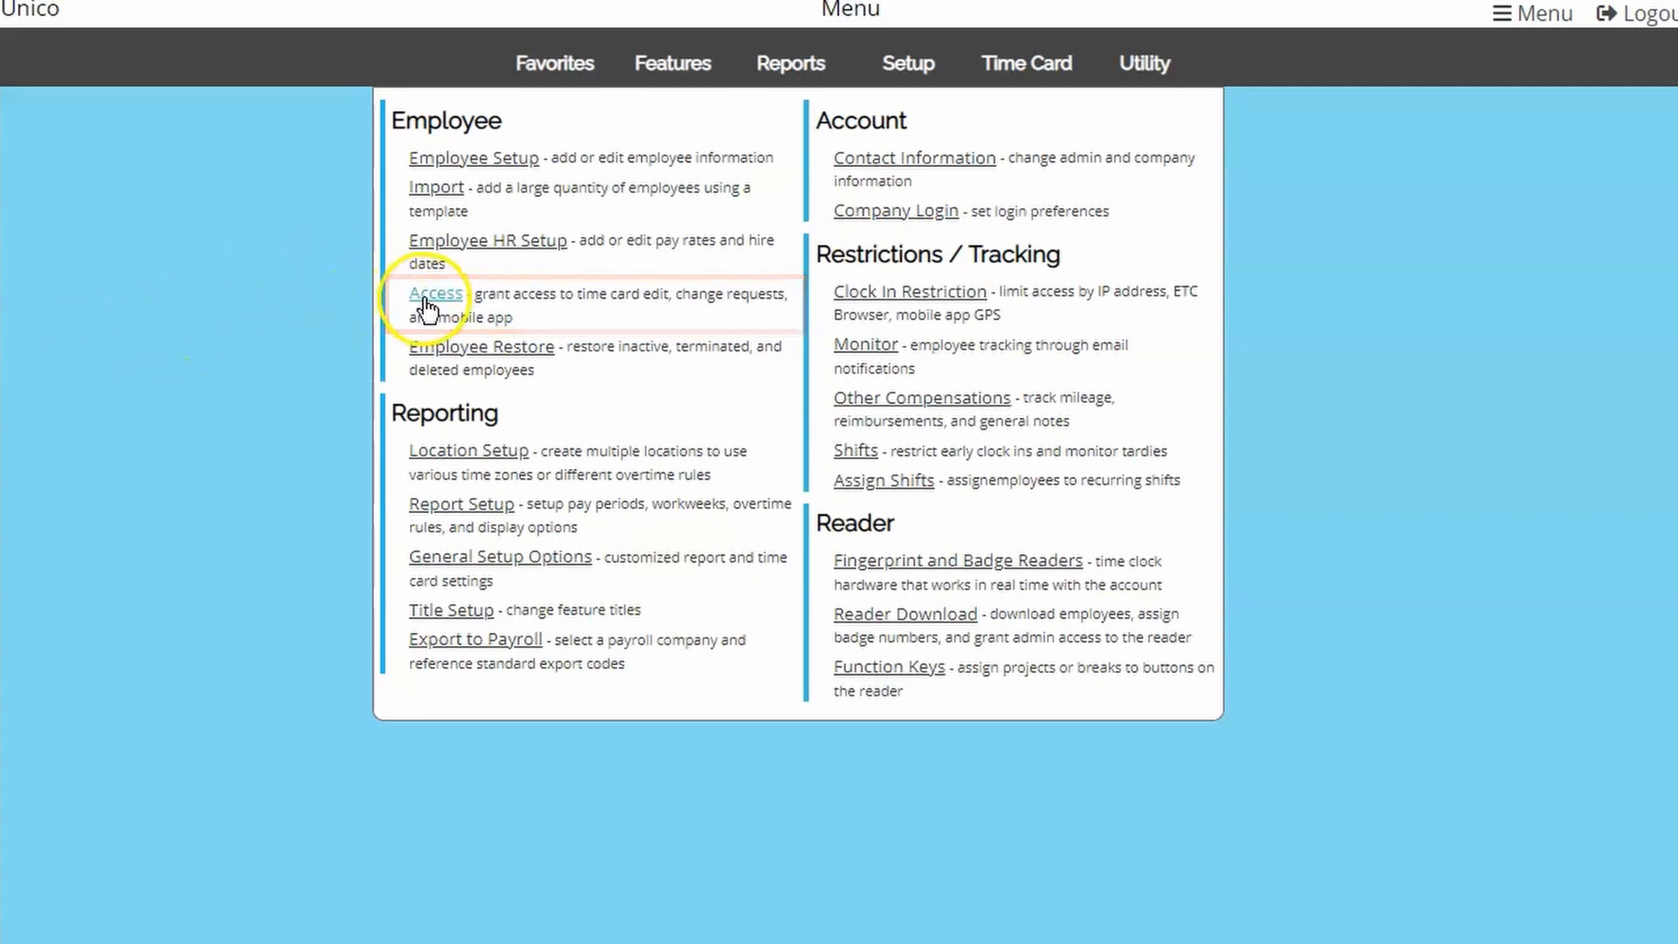
{"action": "left_click", "coordinate": [435, 292]}
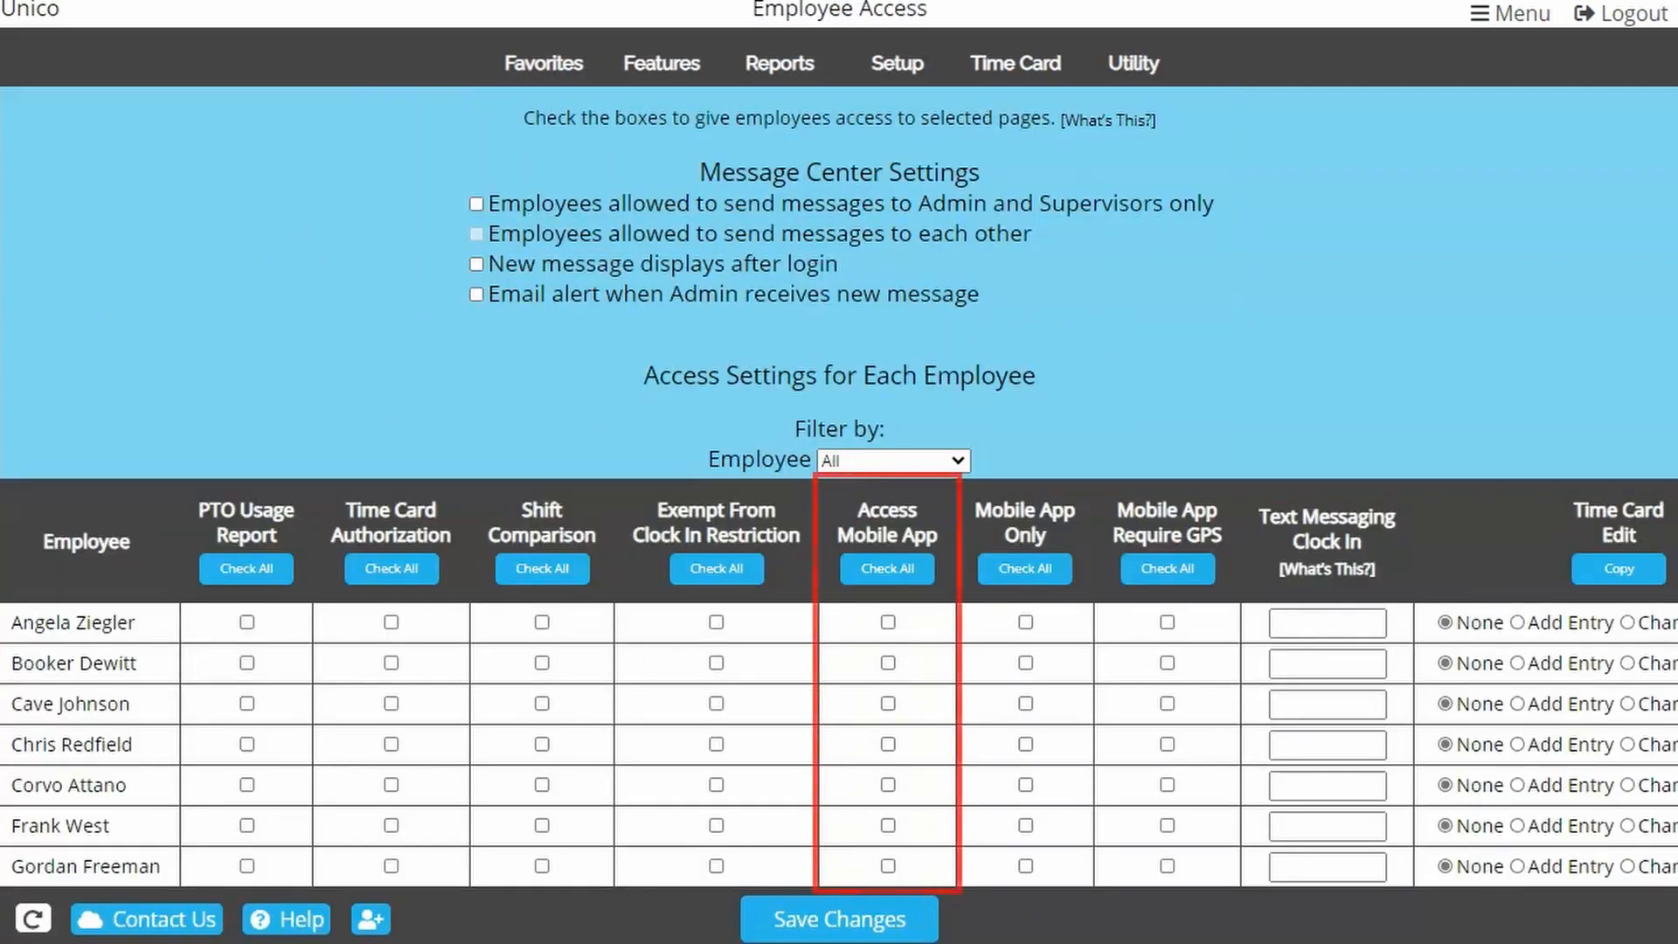
{"action": "left_click", "coordinate": [886, 622]}
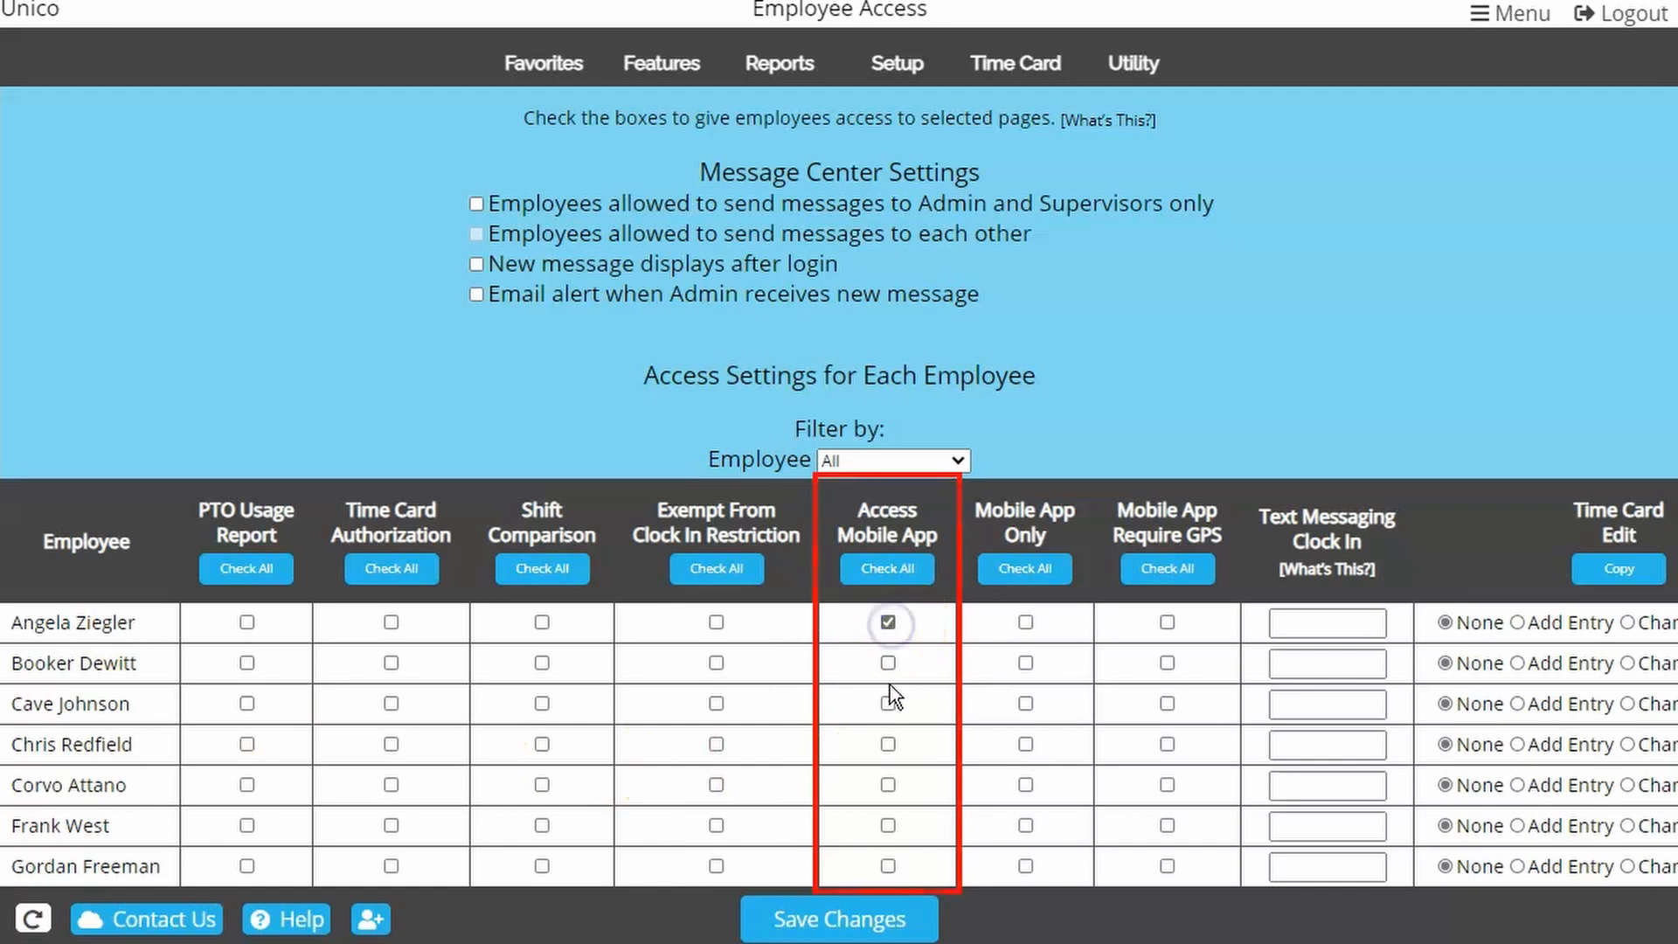
{"action": "left_click", "coordinate": [887, 568]}
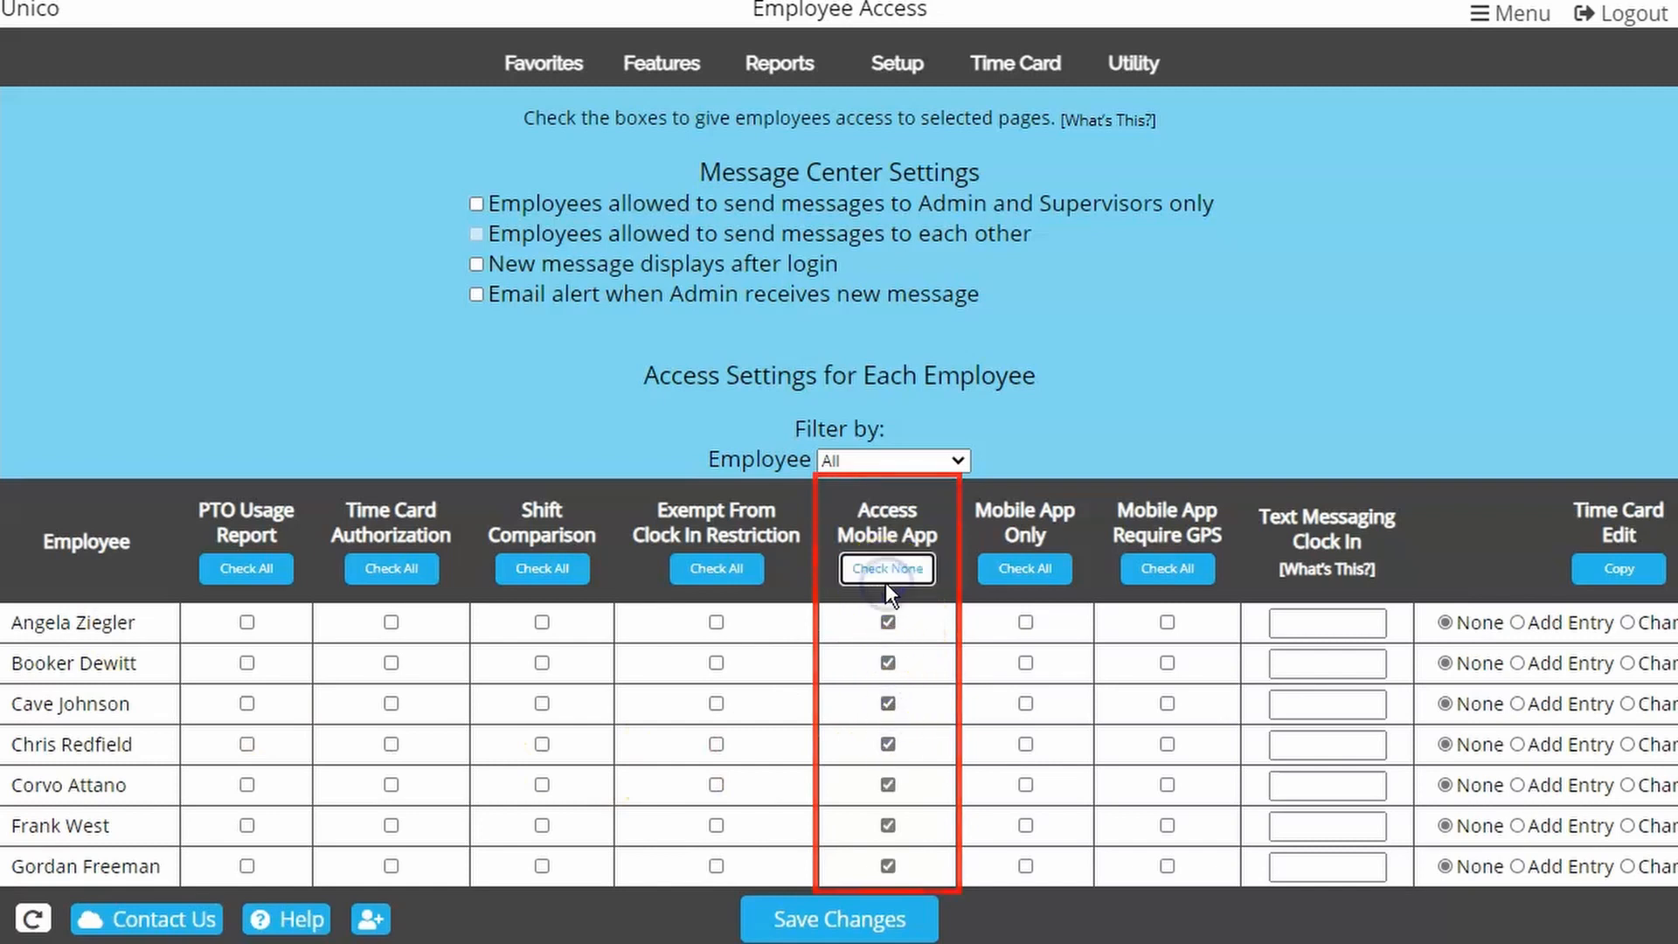
{"action": "left_click", "coordinate": [839, 918]}
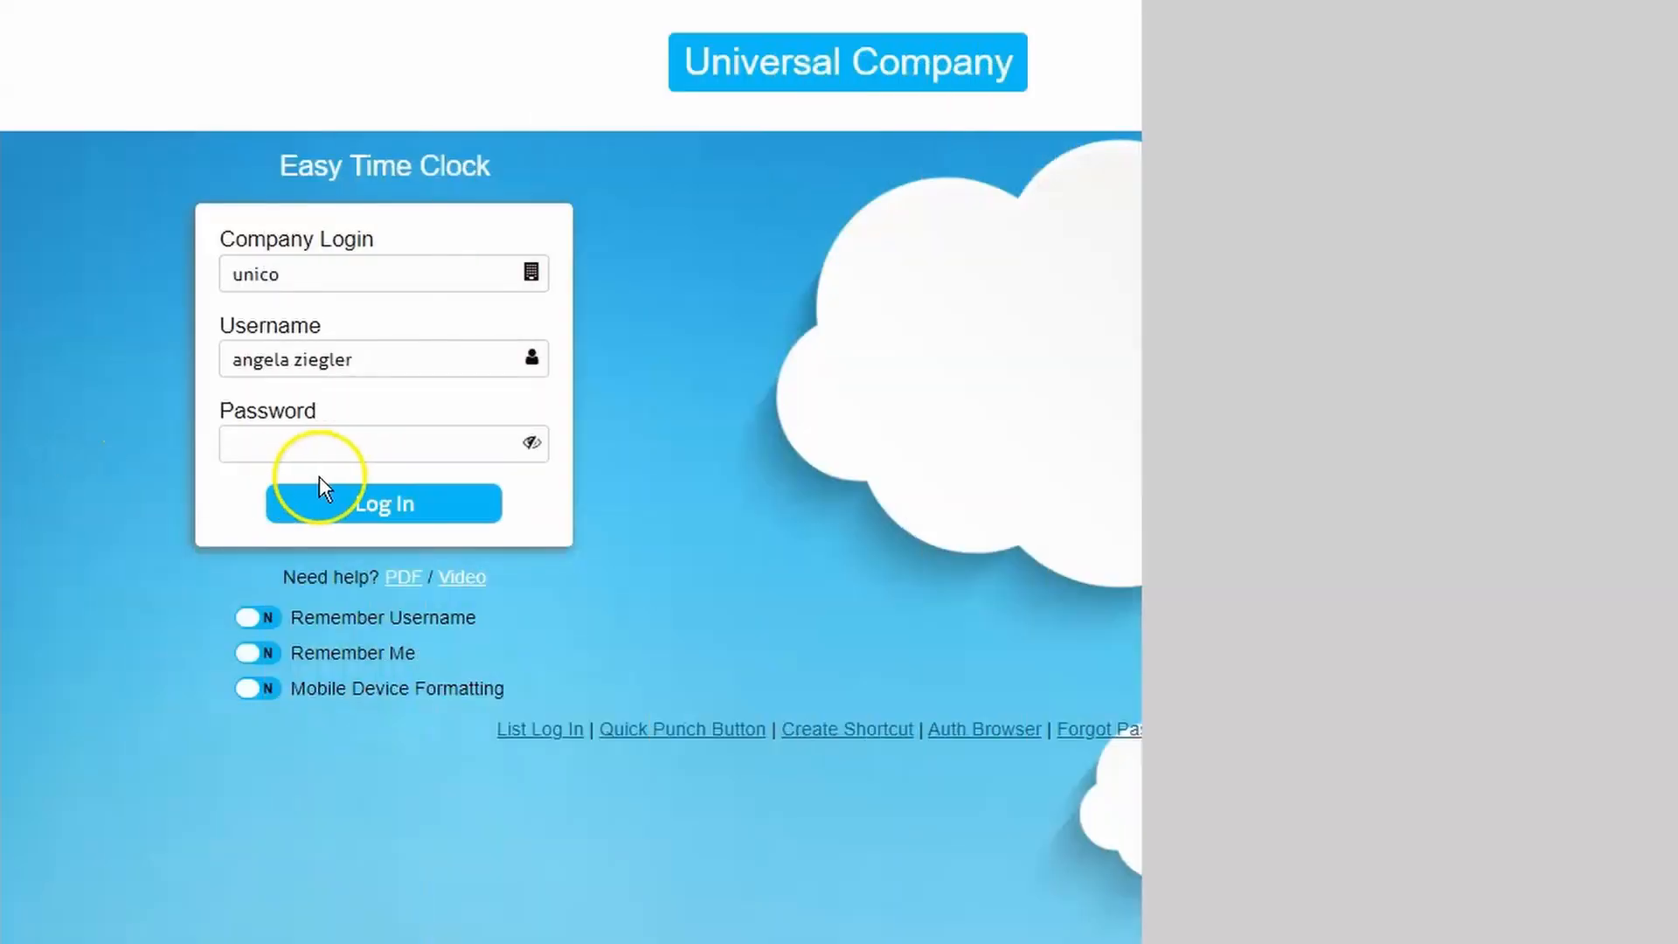
Log in as the employee, enter and retype a new password, and reset it.
{"action": "left_click", "coordinate": [382, 503]}
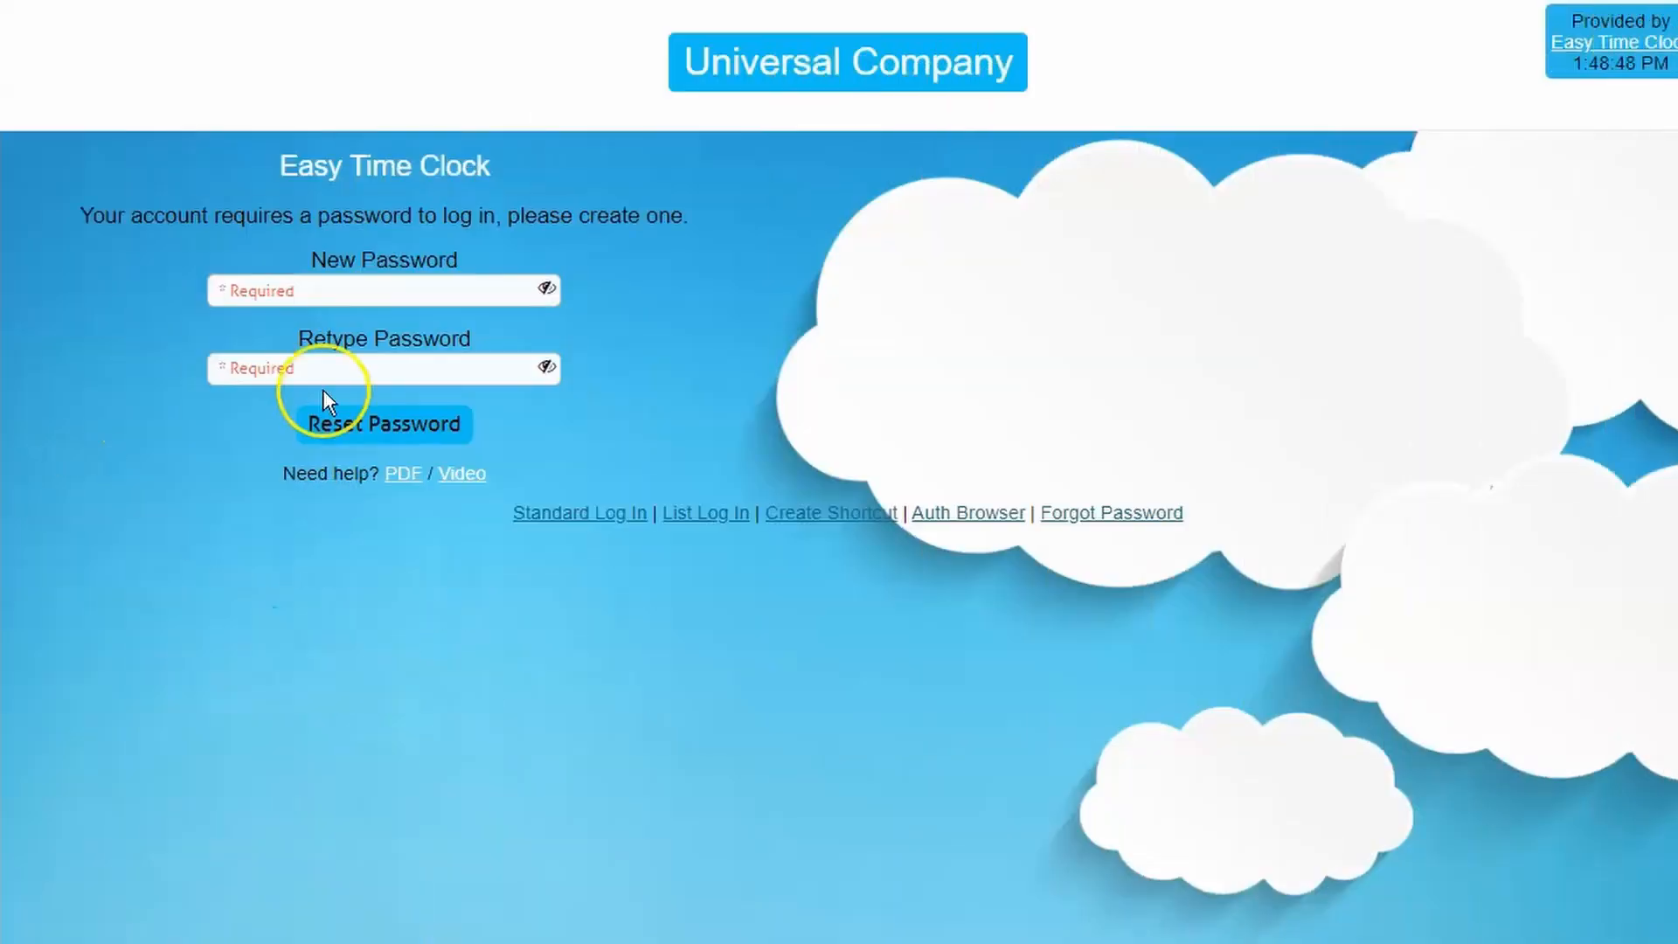
{"action": "type", "text": "•••"}
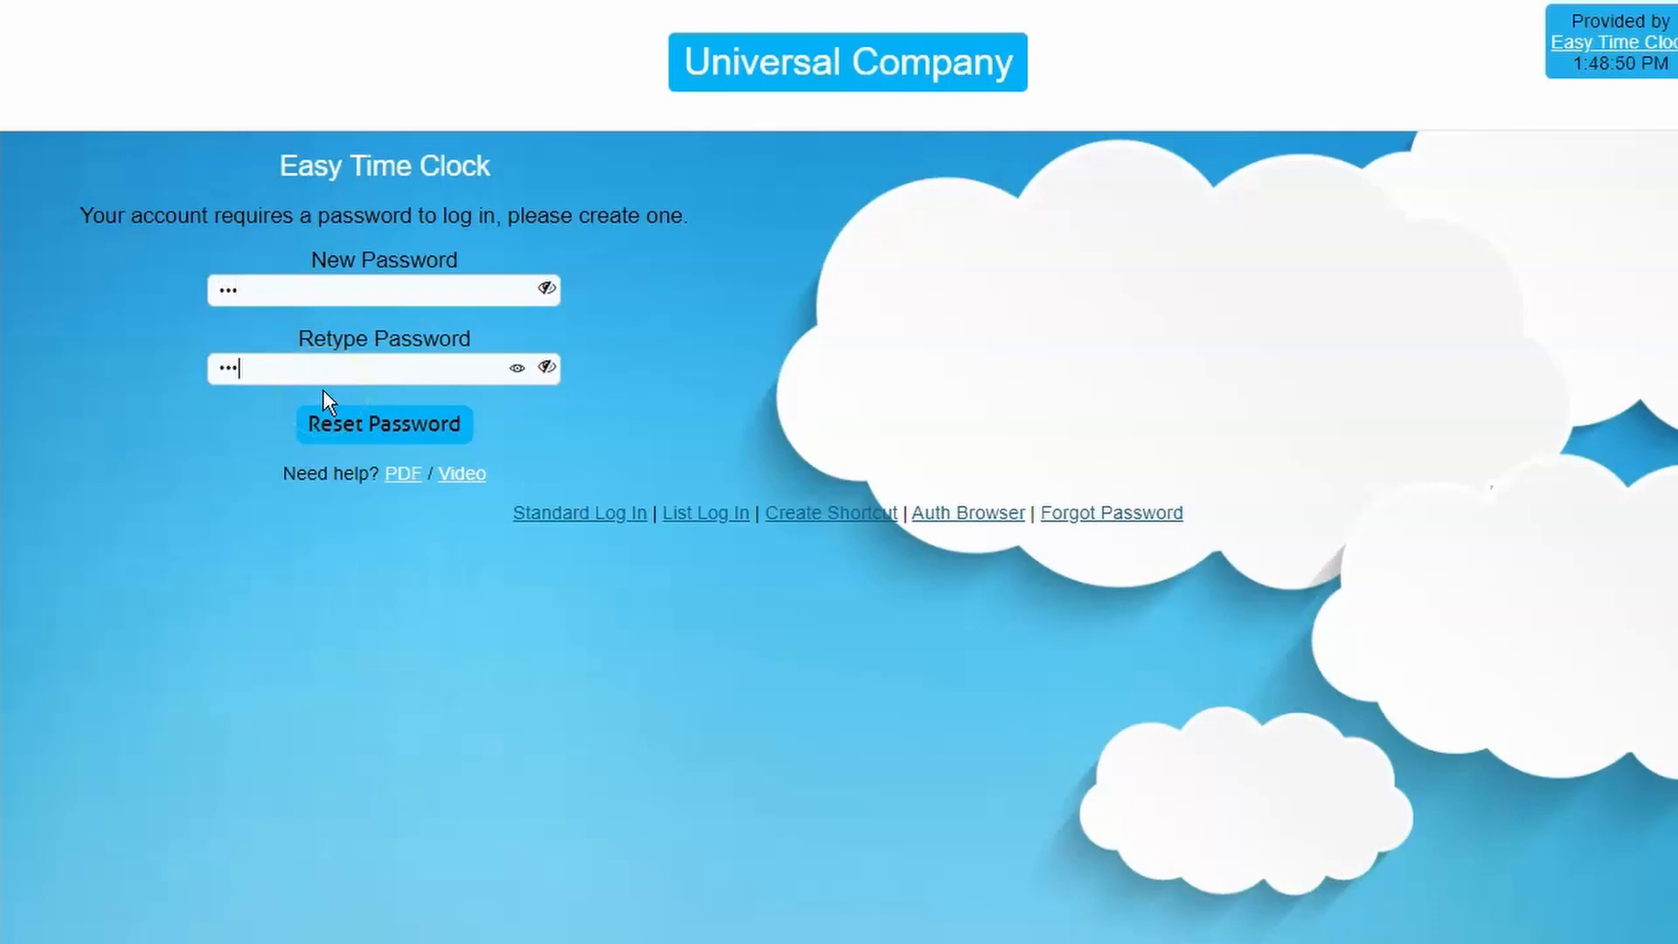
{"action": "left_click", "coordinate": [383, 424]}
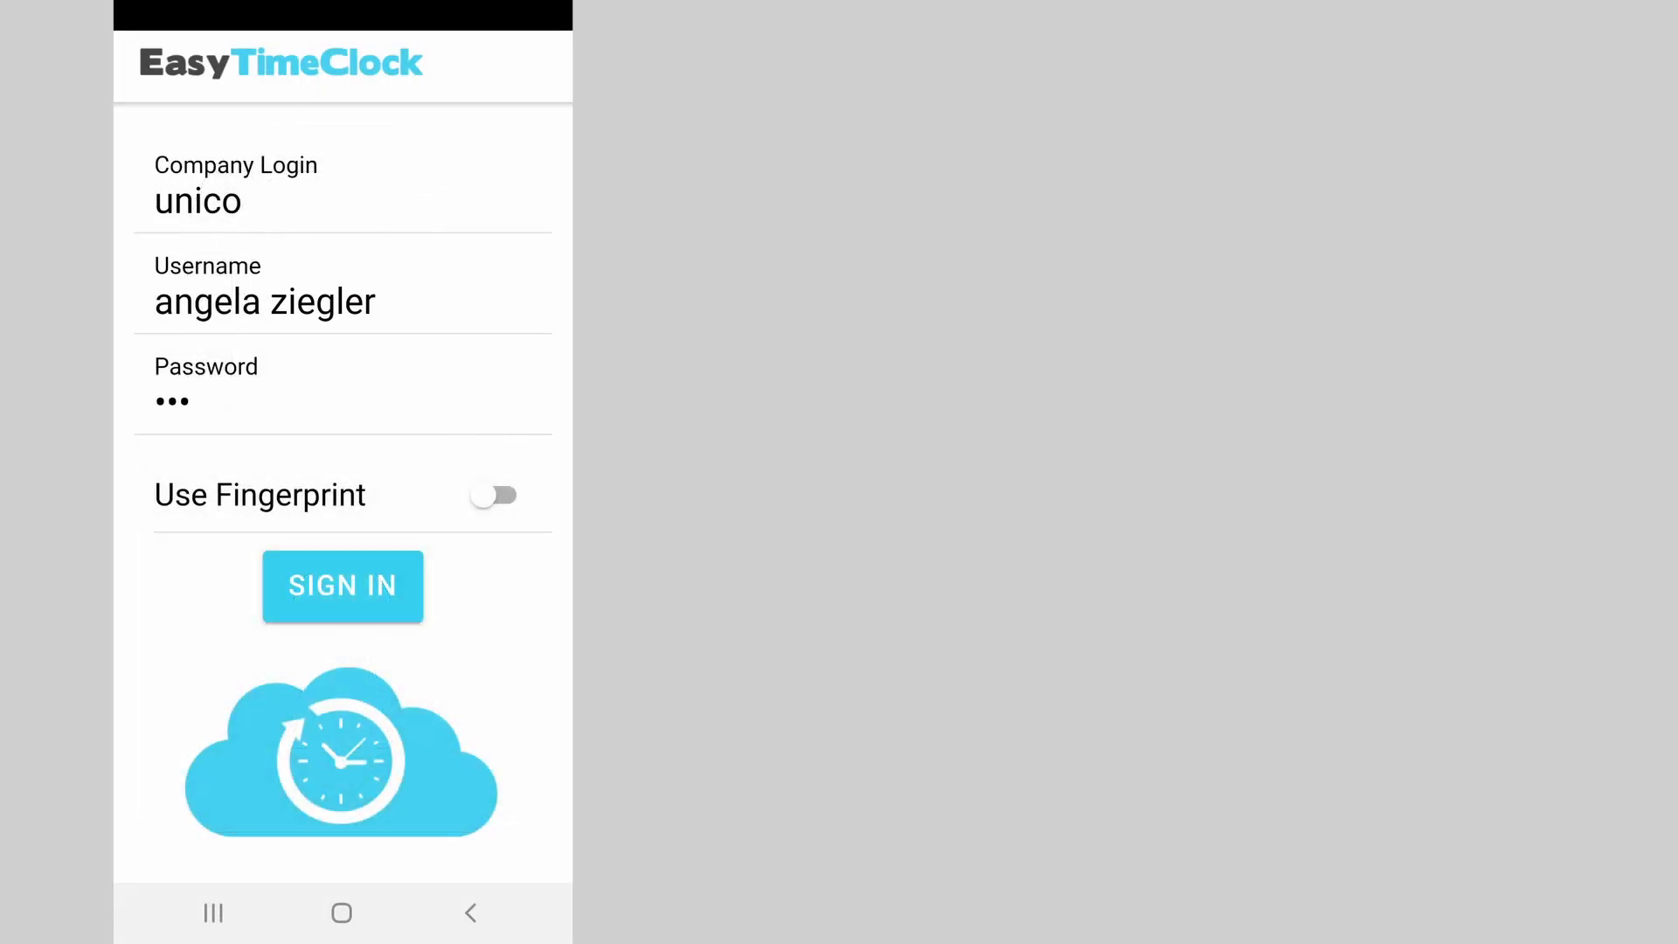
Sign in to the mobile app and clock the employee in with a location pin.
{"action": "left_click", "coordinate": [343, 585]}
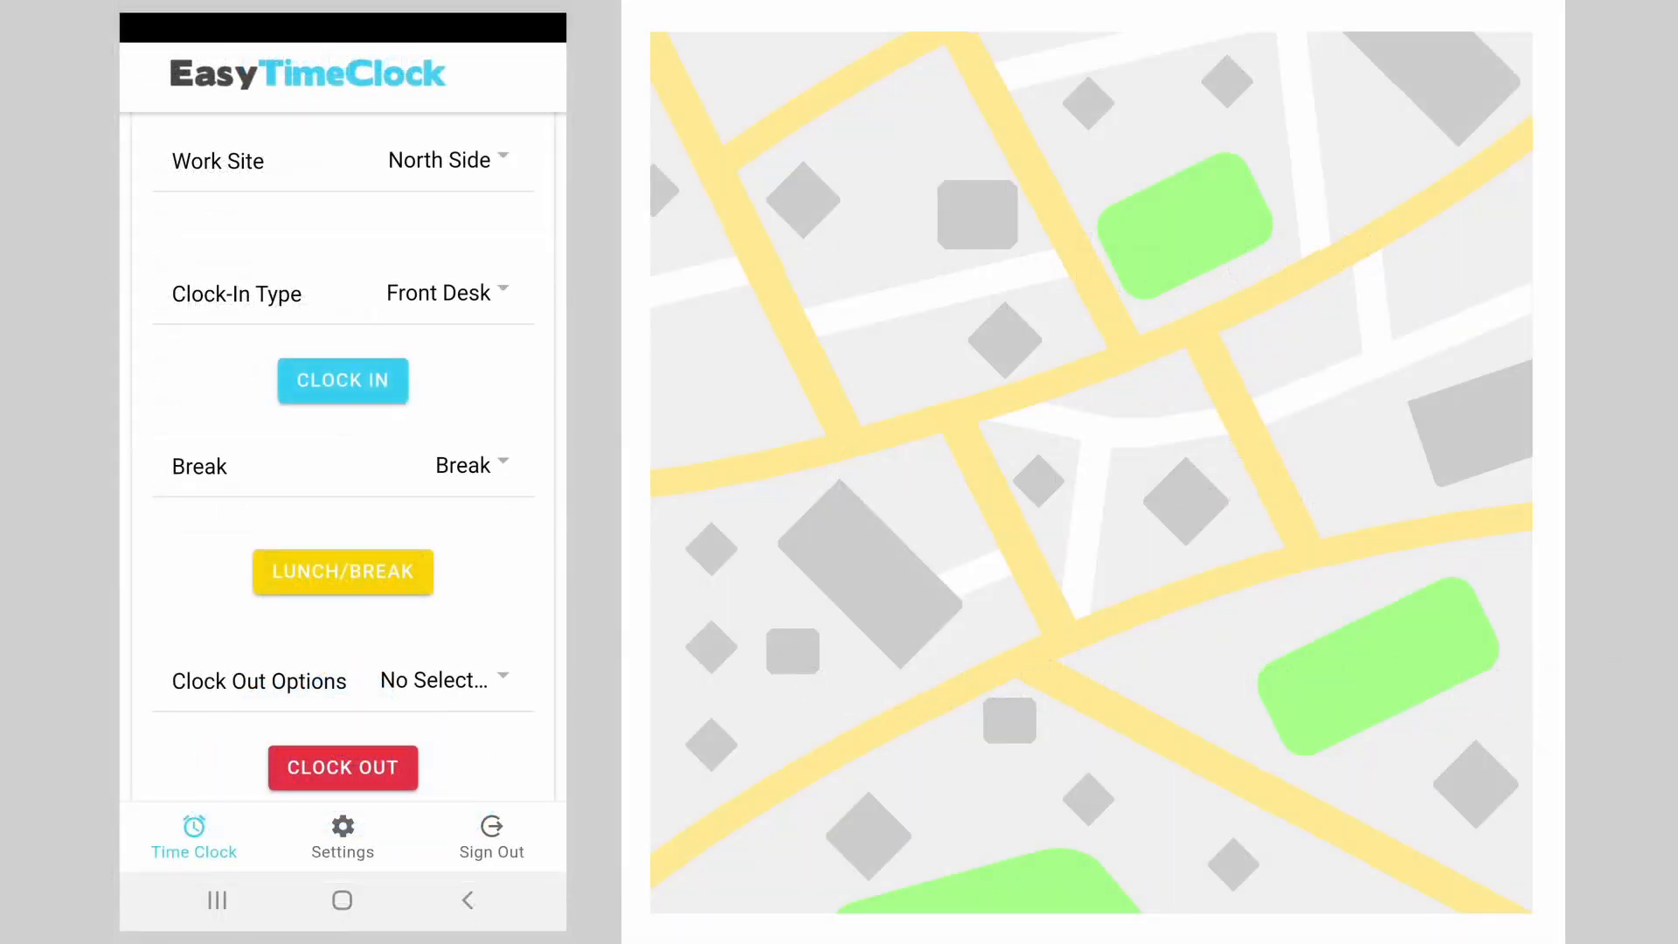
{"action": "left_click", "coordinate": [343, 380]}
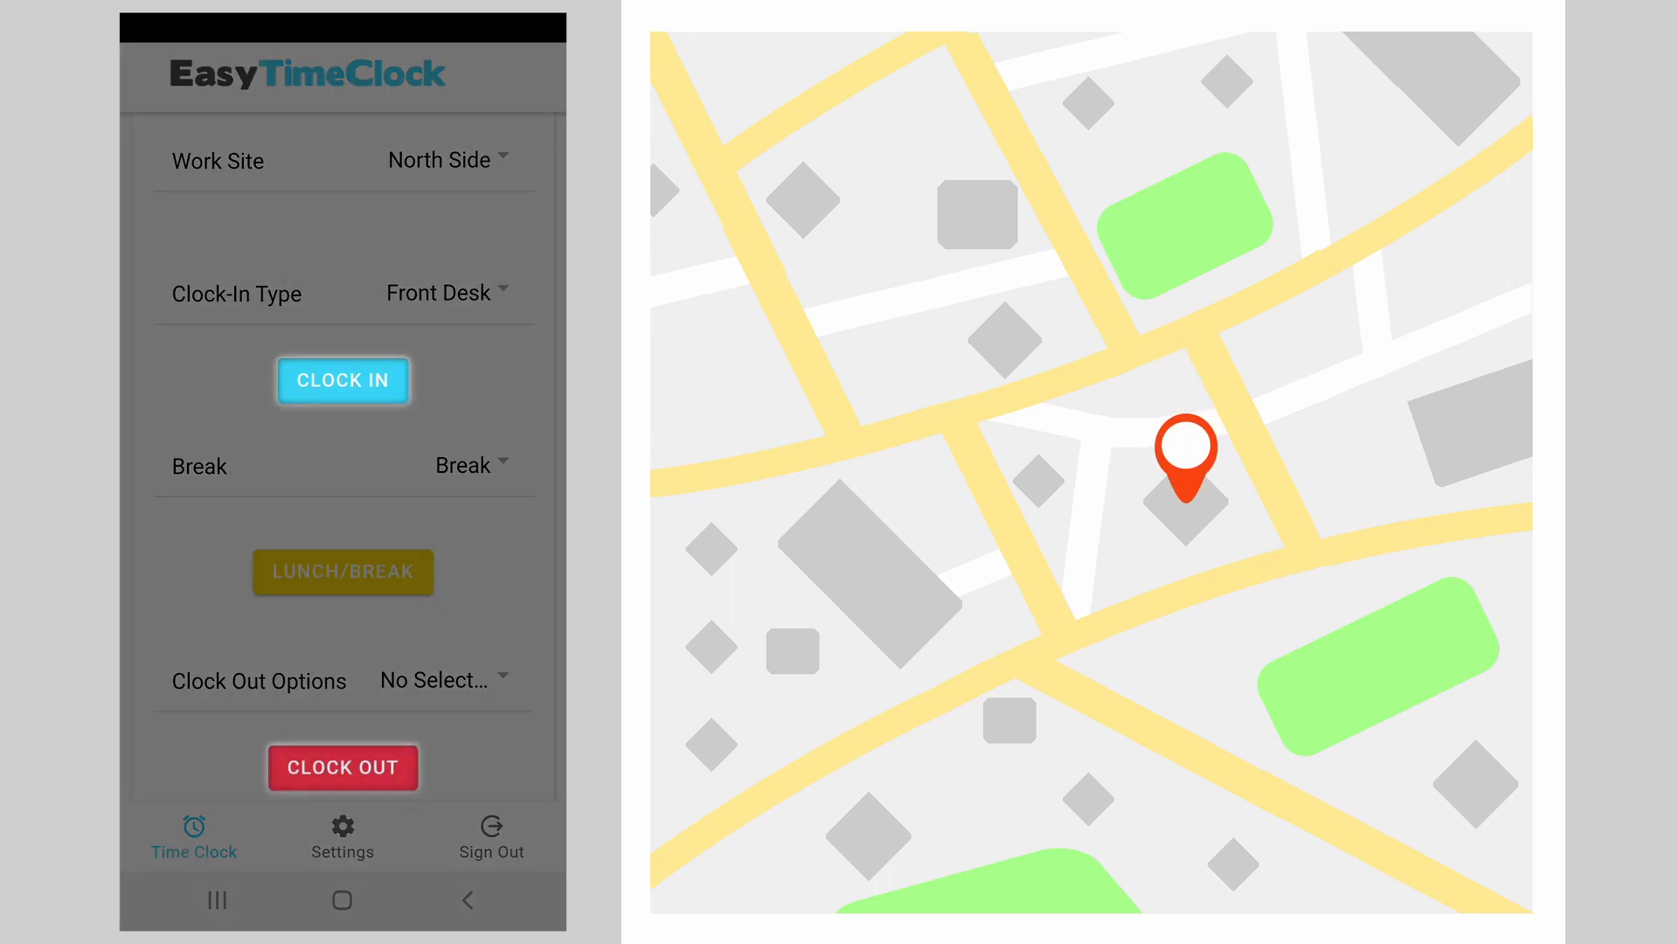
{"action": "left_click", "coordinate": [341, 571]}
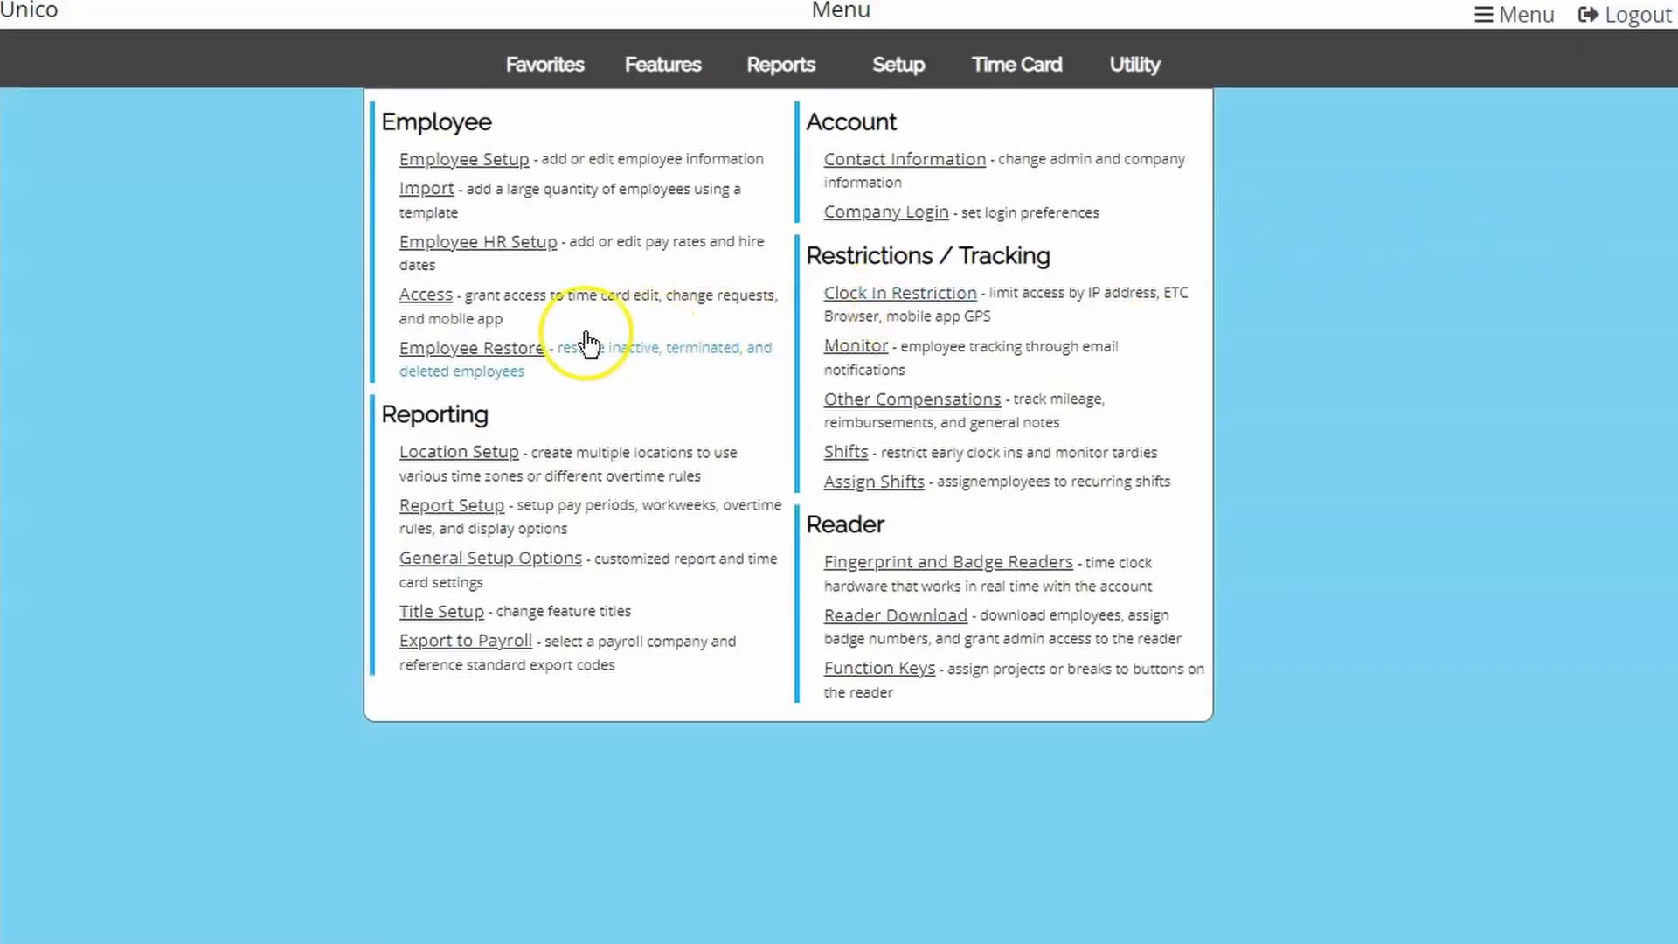
Tick Mobile App Require GPS for Angela Ziegler on the Setup > Access page.
{"action": "left_click", "coordinate": [425, 293]}
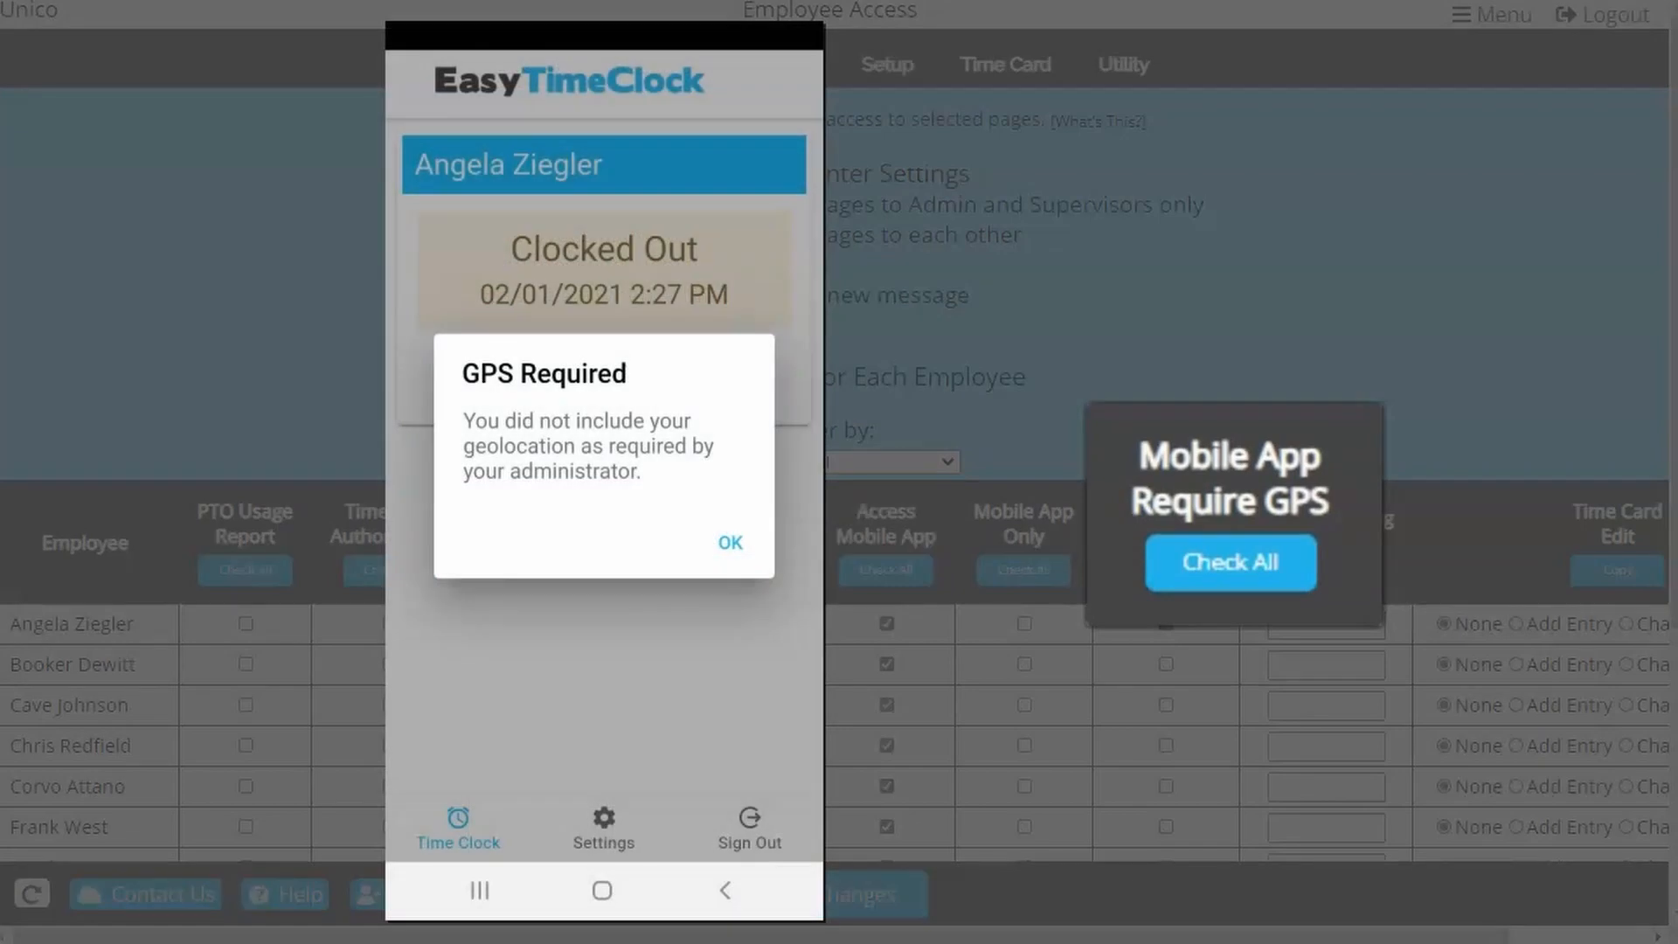
{"action": "left_click", "coordinate": [729, 542]}
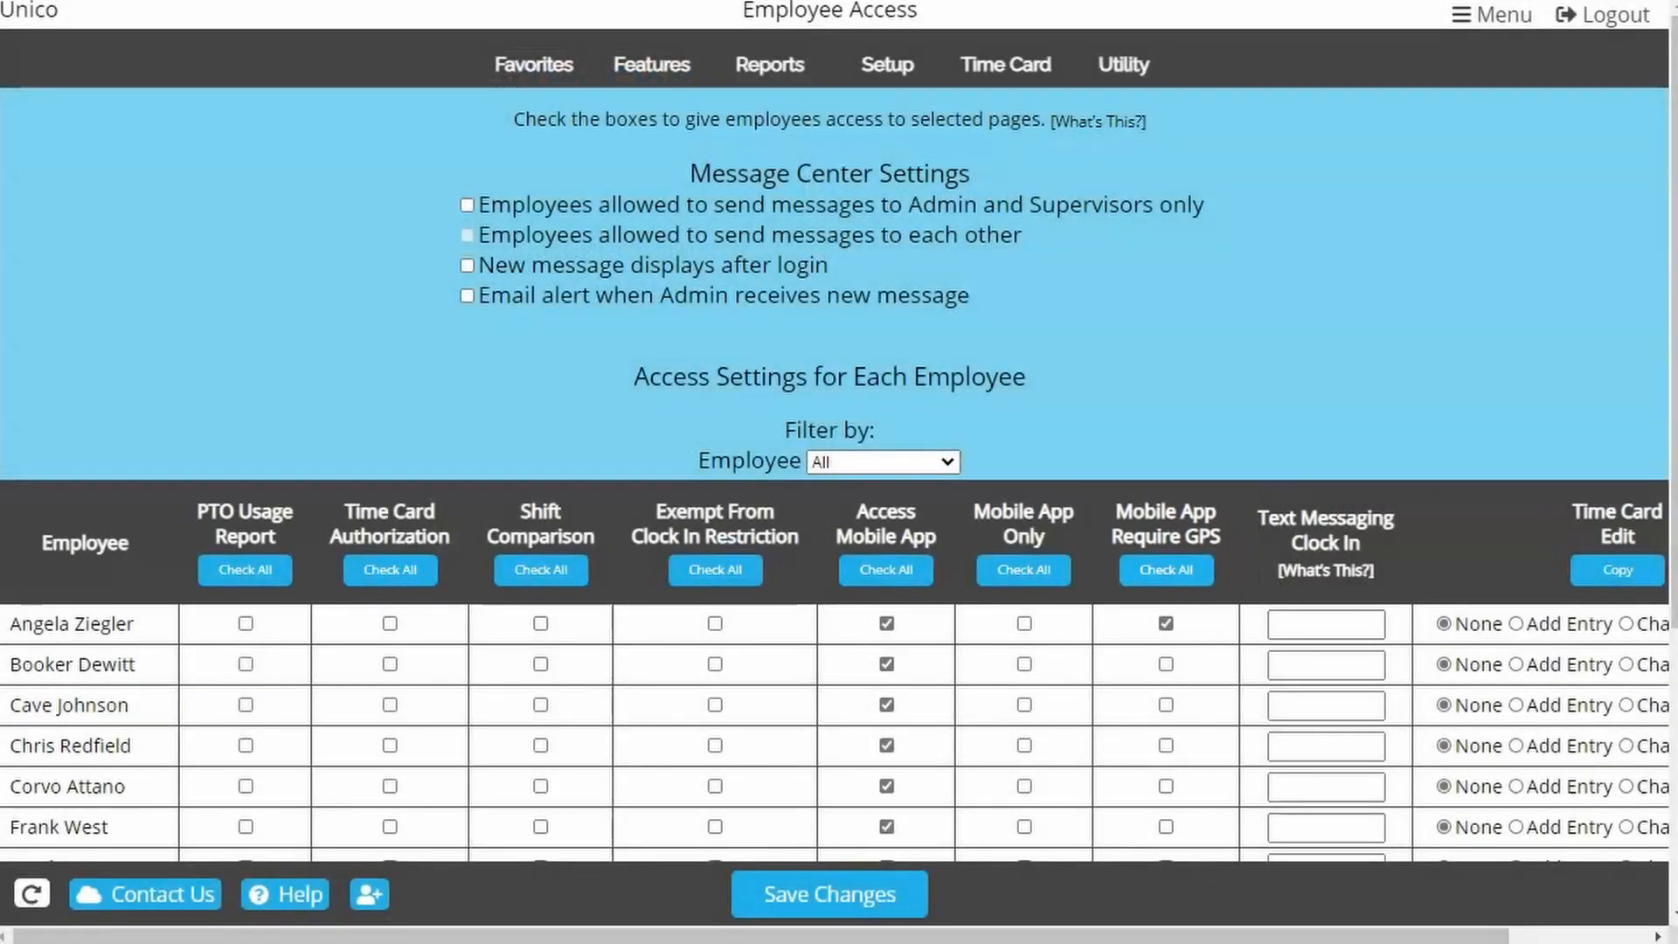
{"action": "mouse_move", "coordinate": [1449, 310]}
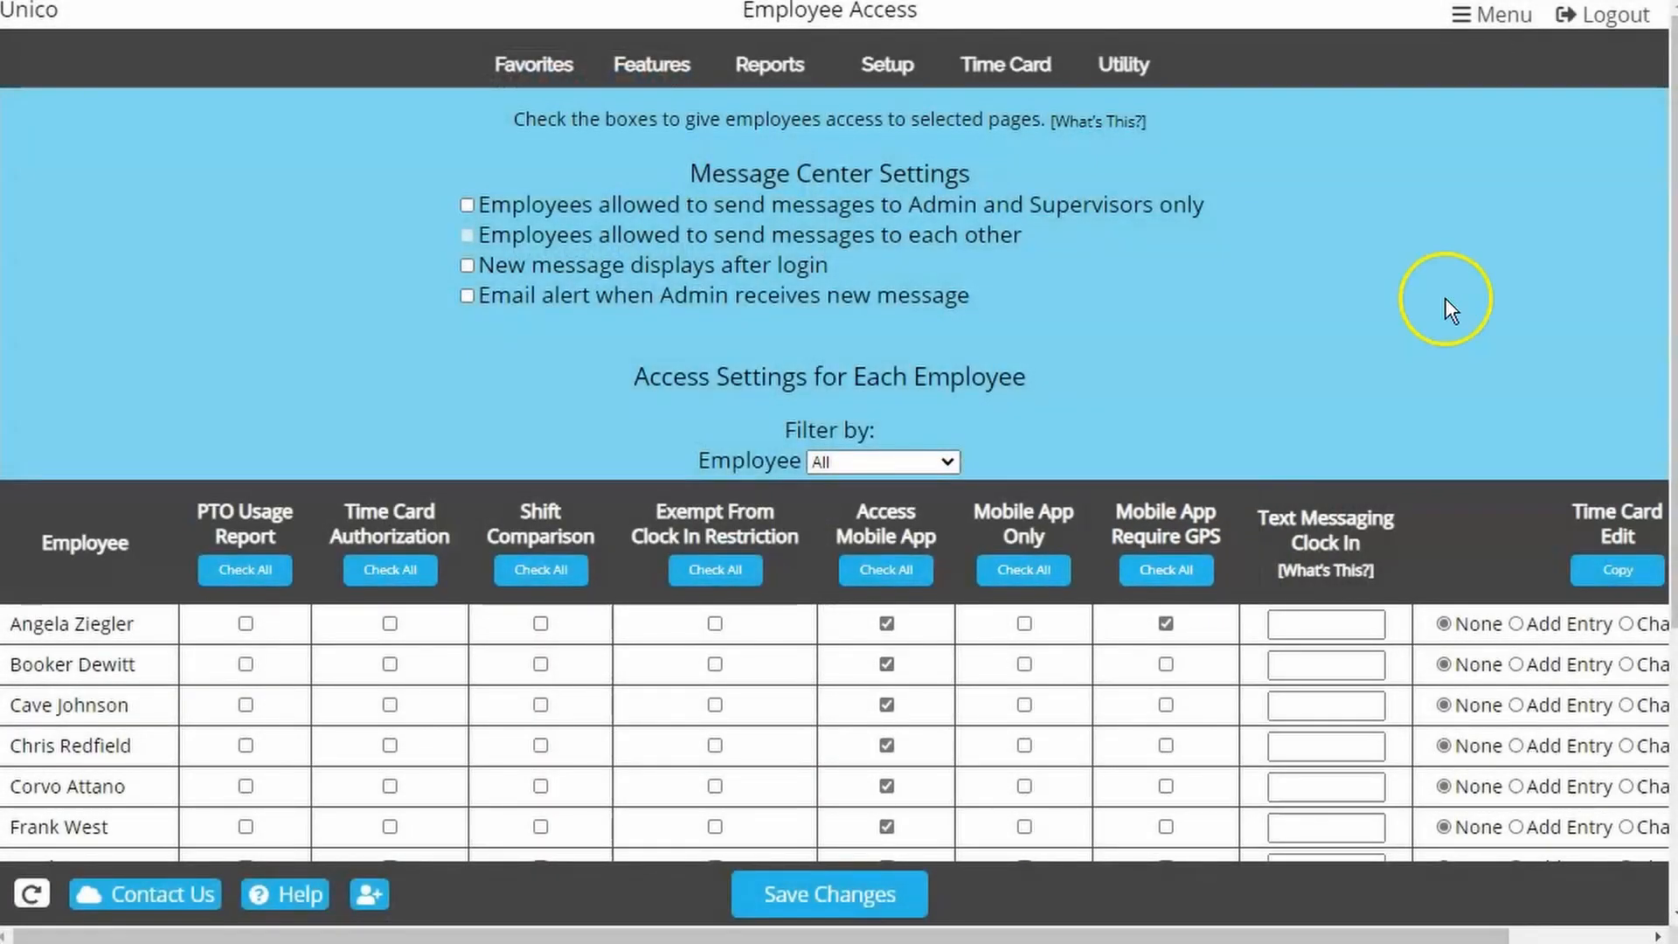
{"action": "left_click", "coordinate": [769, 64]}
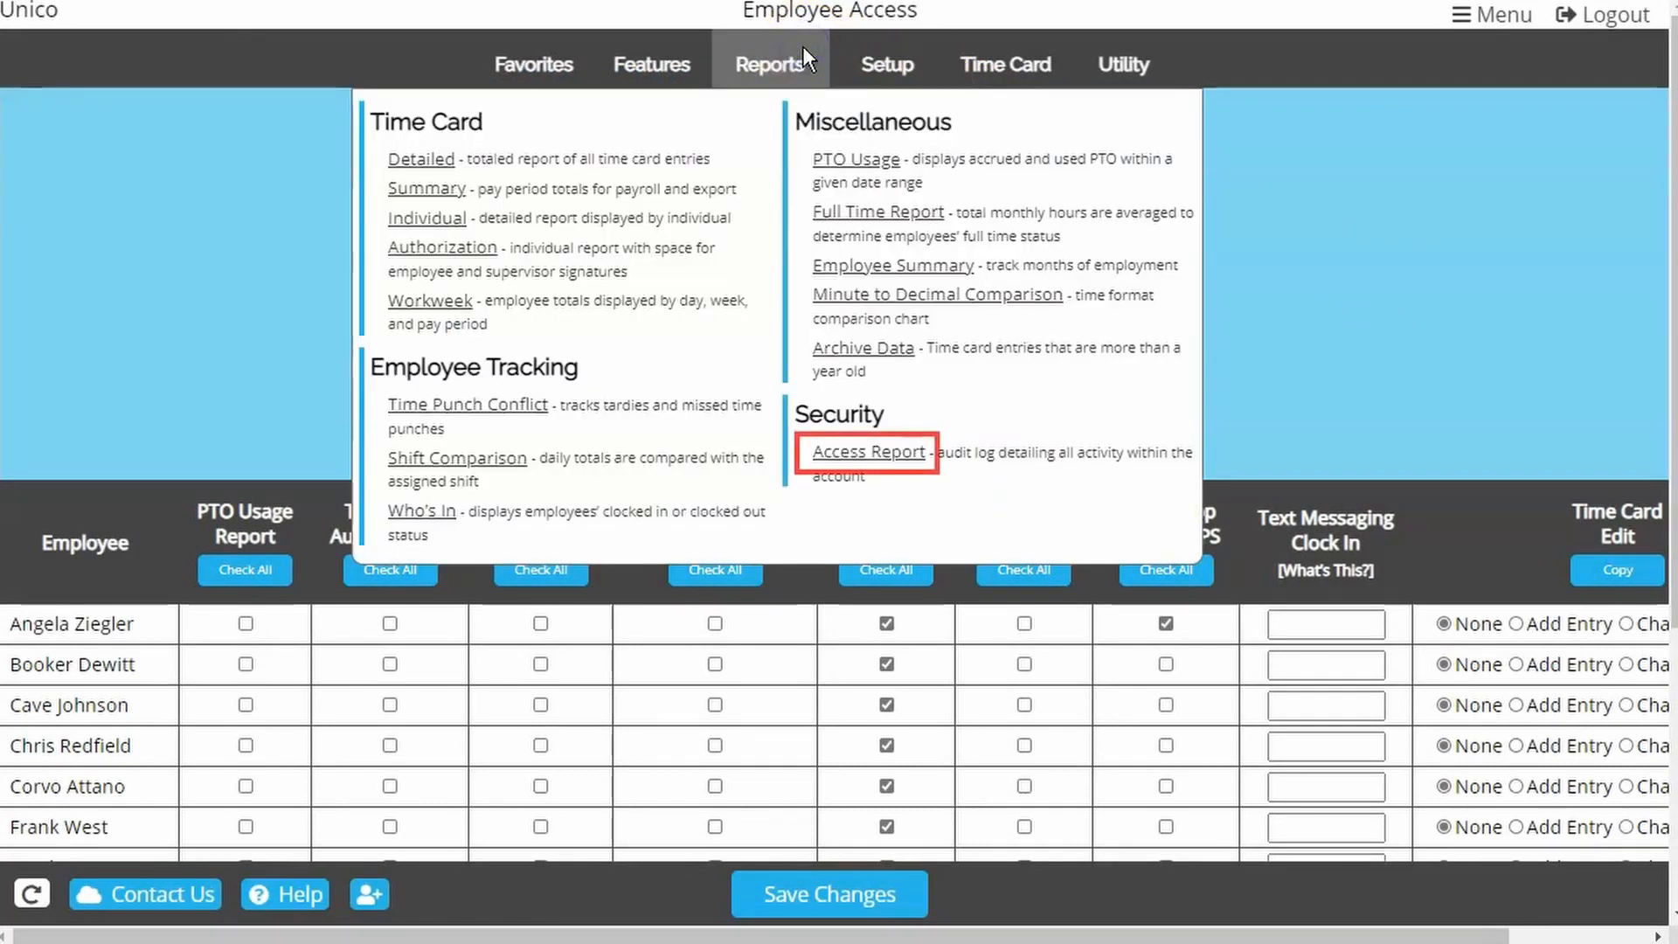
{"action": "left_click", "coordinate": [868, 452]}
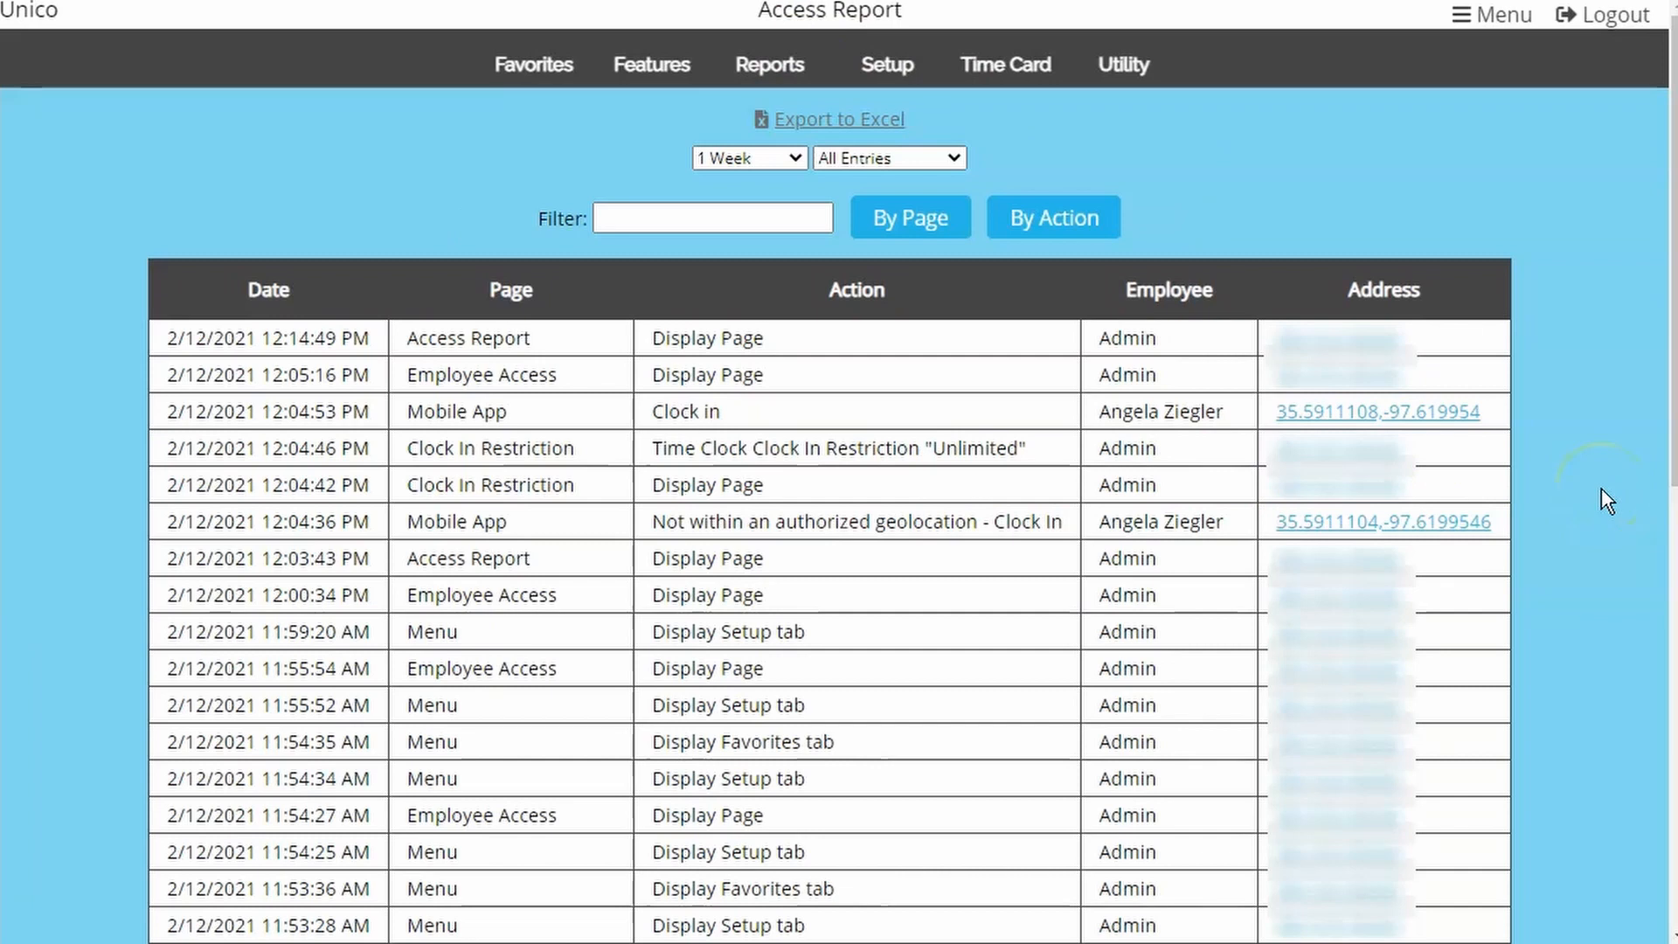
{"action": "mouse_move", "coordinate": [1466, 421]}
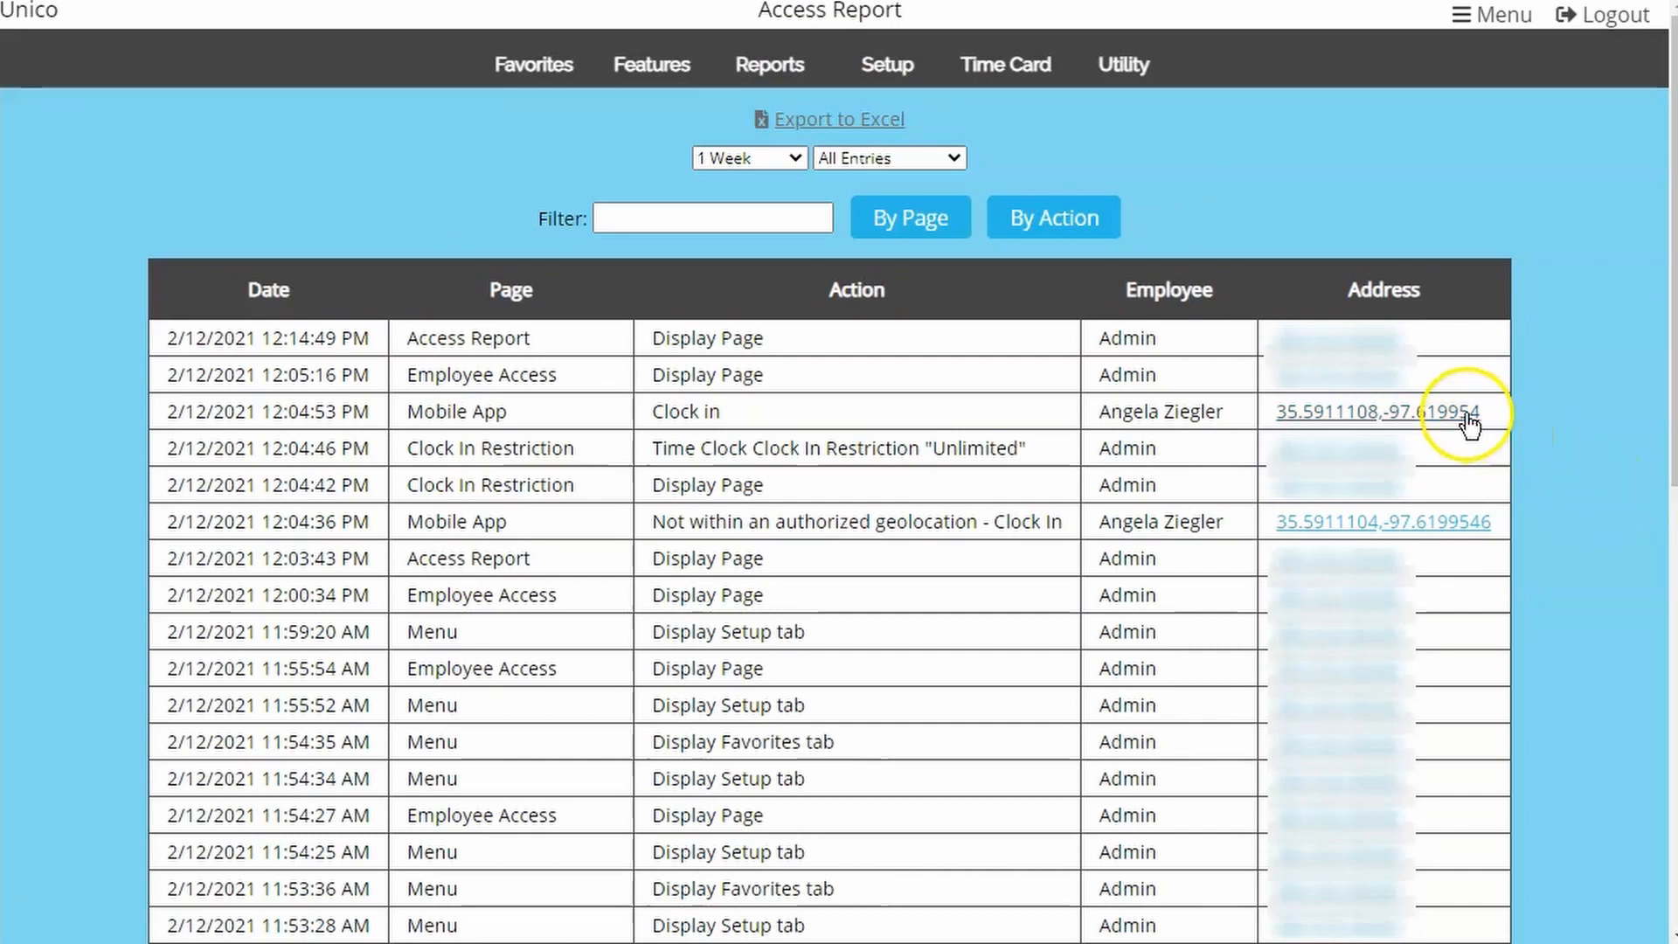
{"action": "left_click", "coordinate": [1375, 411]}
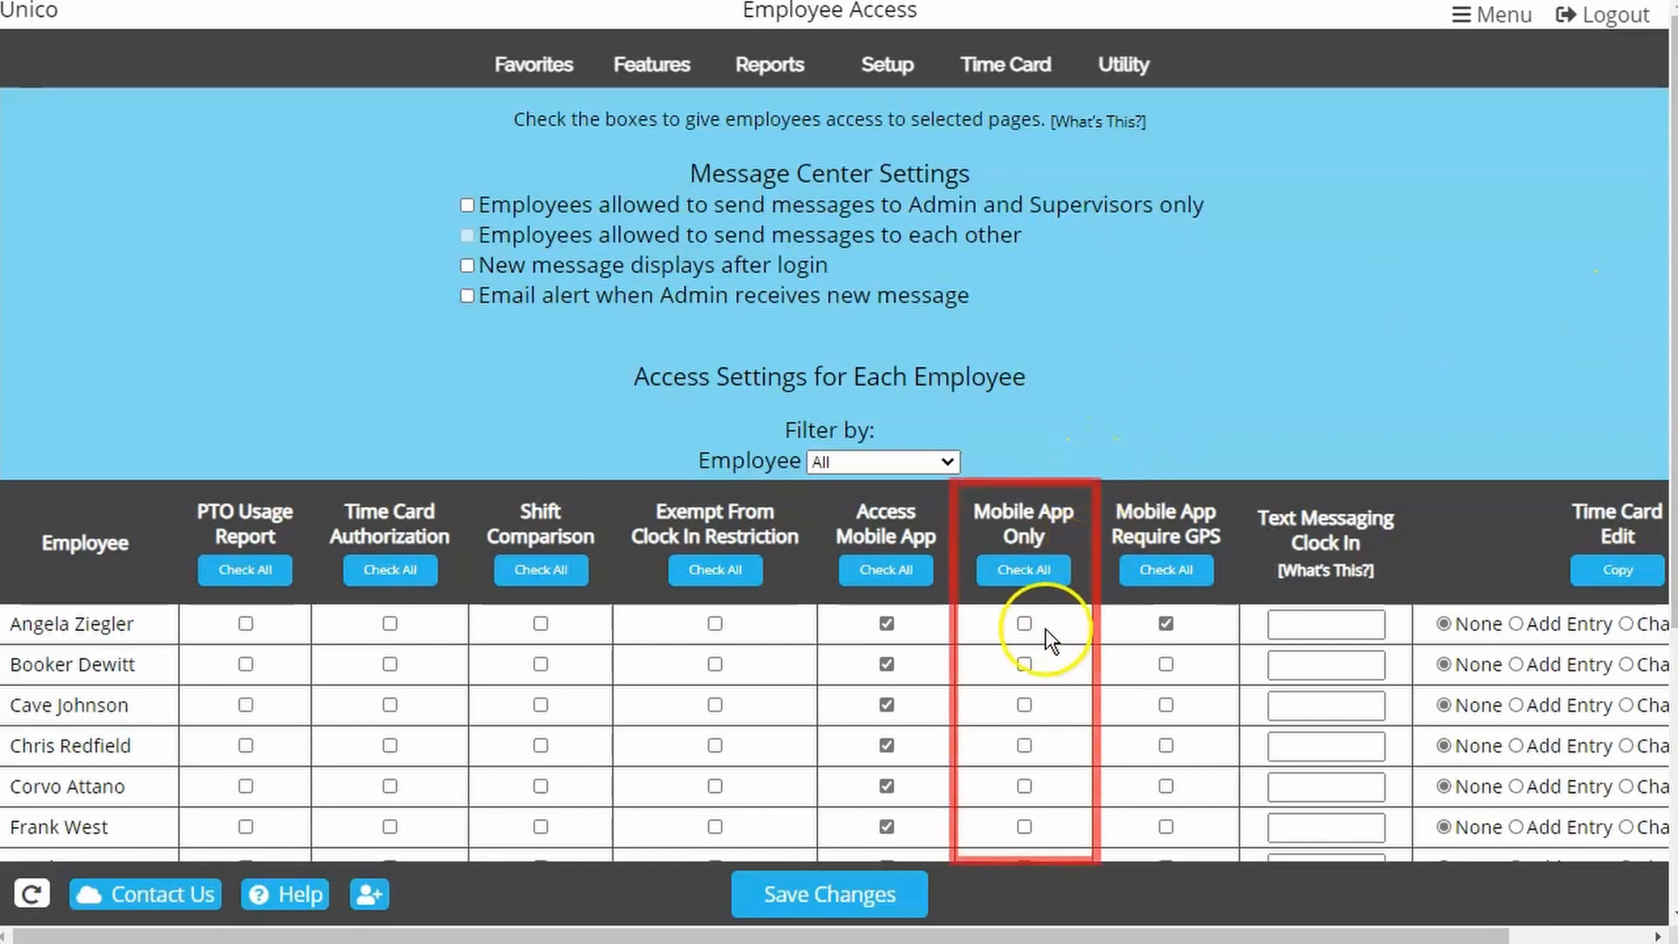
Review the Access Mobile App, Mobile App Only and Require GPS columns.
{"action": "left_click", "coordinate": [1023, 623]}
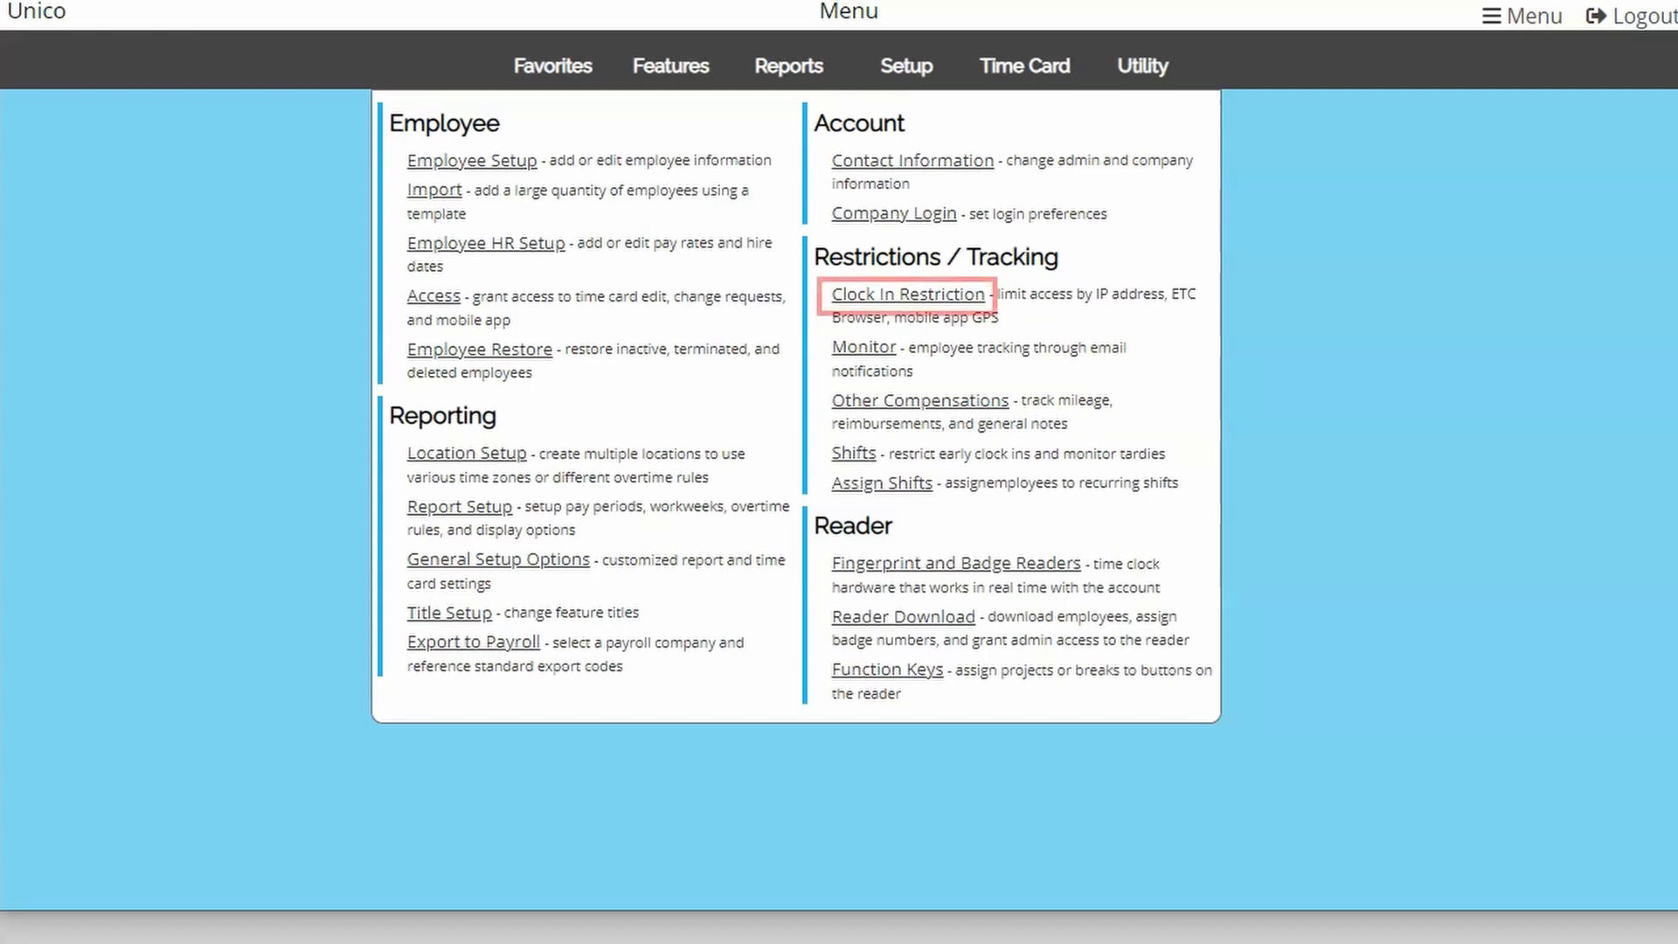
Open Clock In Restriction under Restrictions / Tracking in the Setup menu.
{"action": "left_click", "coordinate": [907, 293]}
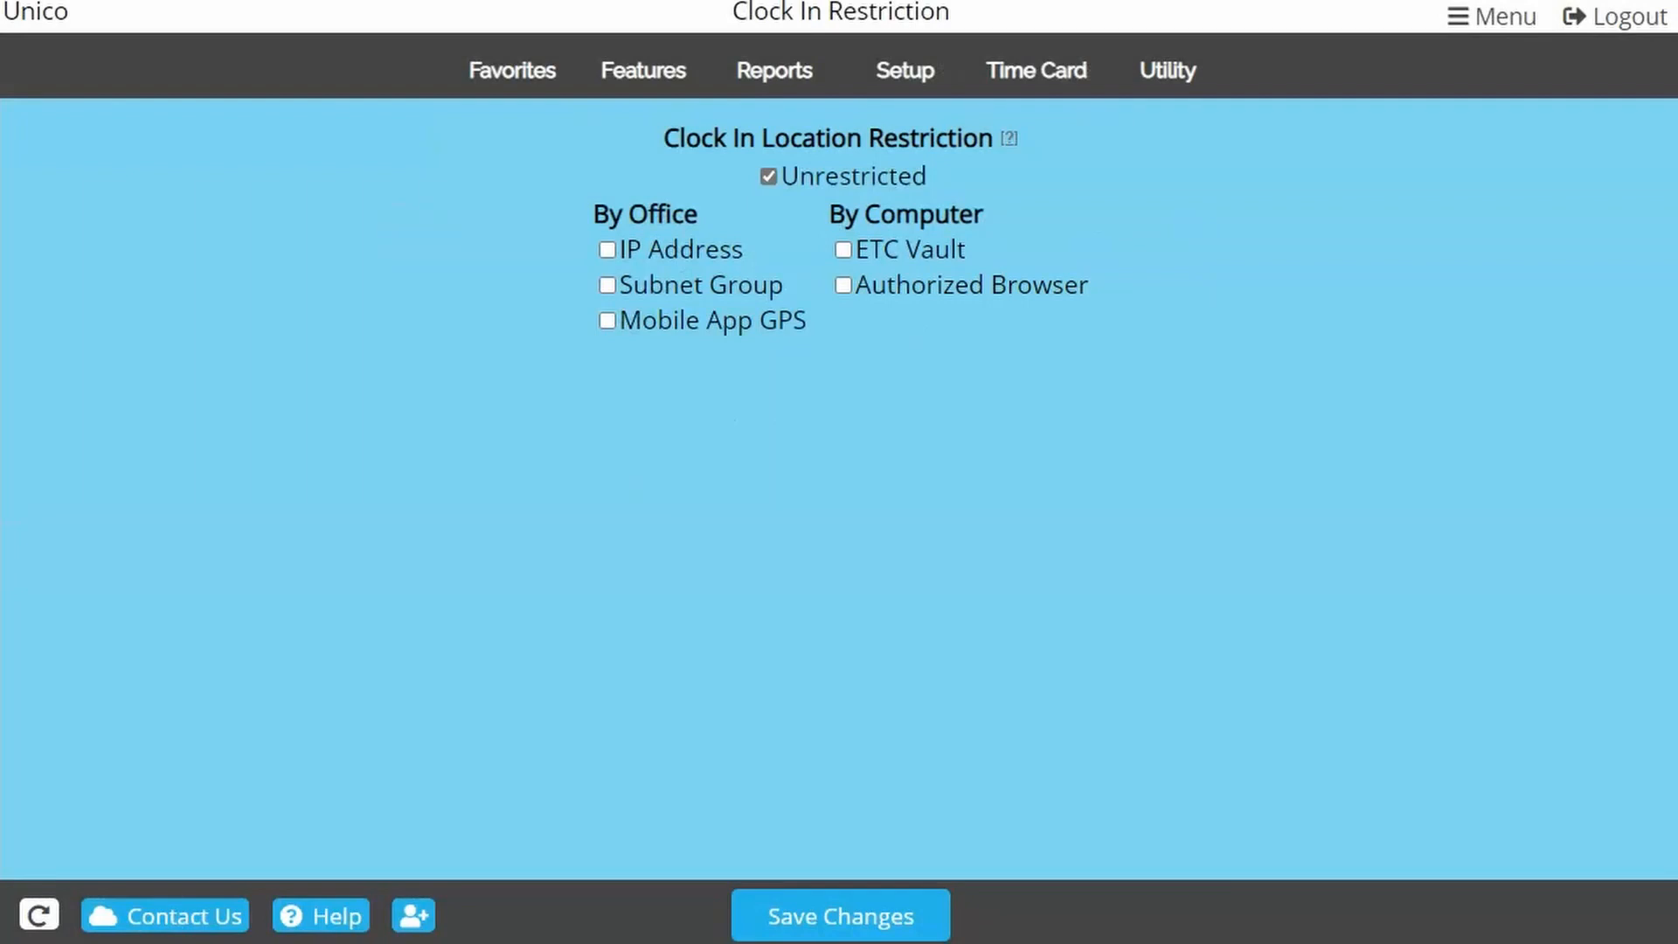
Enable Mobile App GPS and look up 11957 N MacArthur Blvd, Oklahoma City.
{"action": "left_click", "coordinate": [607, 320]}
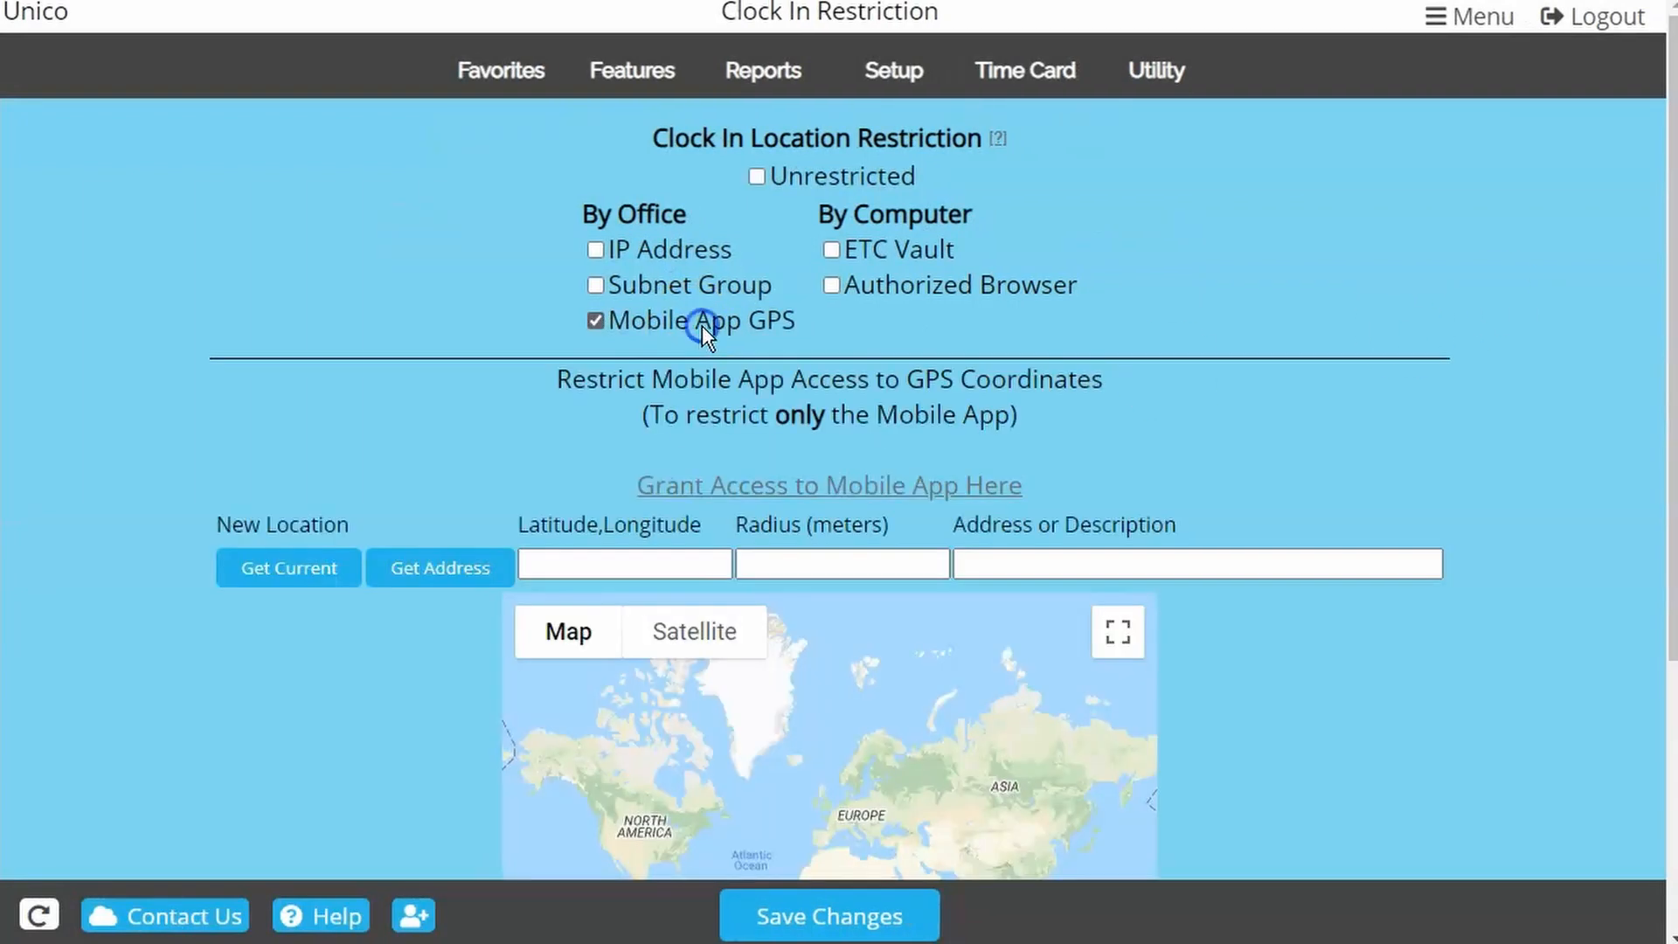
{"action": "mouse_move", "coordinate": [1216, 369]}
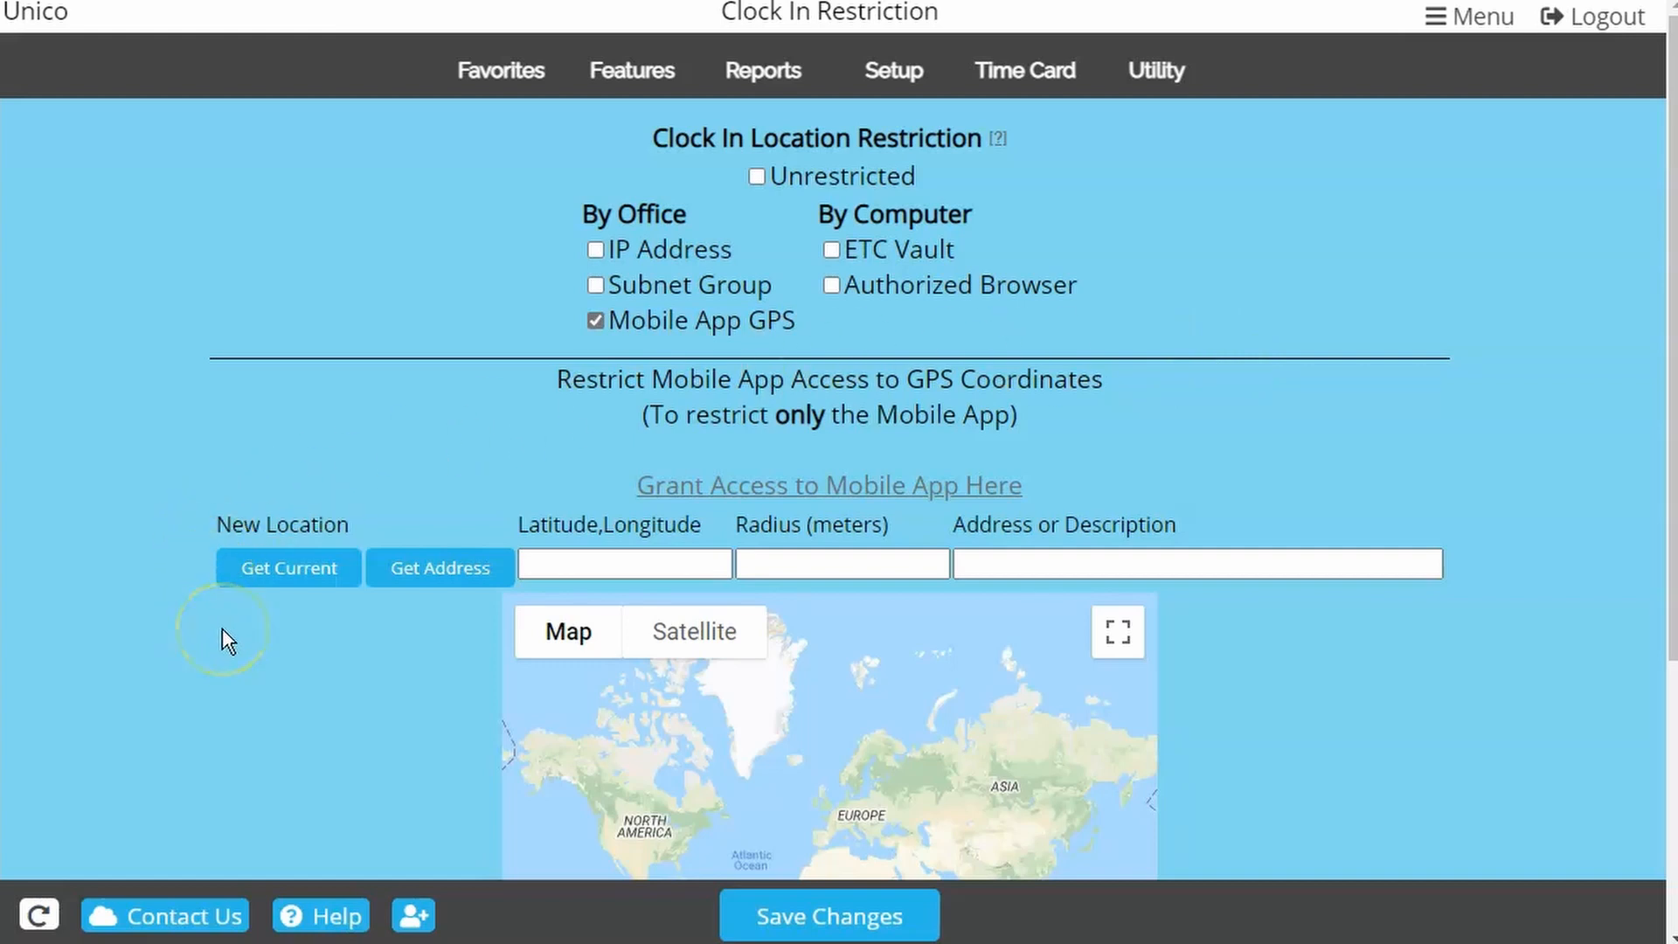
{"action": "left_click", "coordinate": [287, 567]}
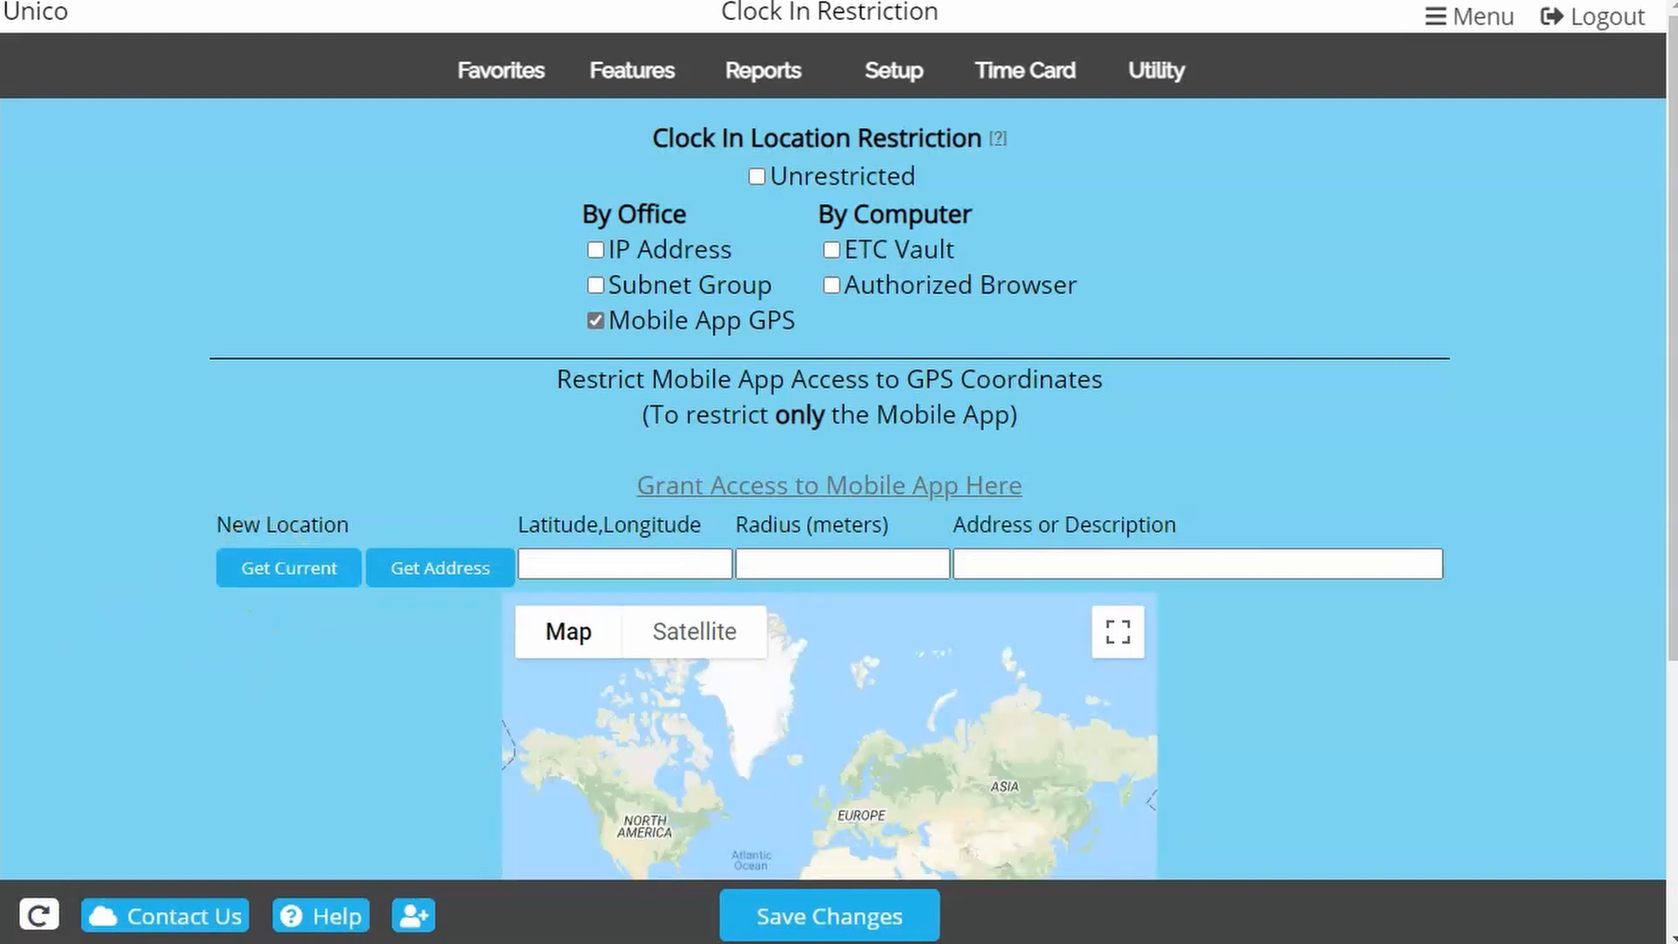
{"action": "left_click", "coordinate": [439, 568]}
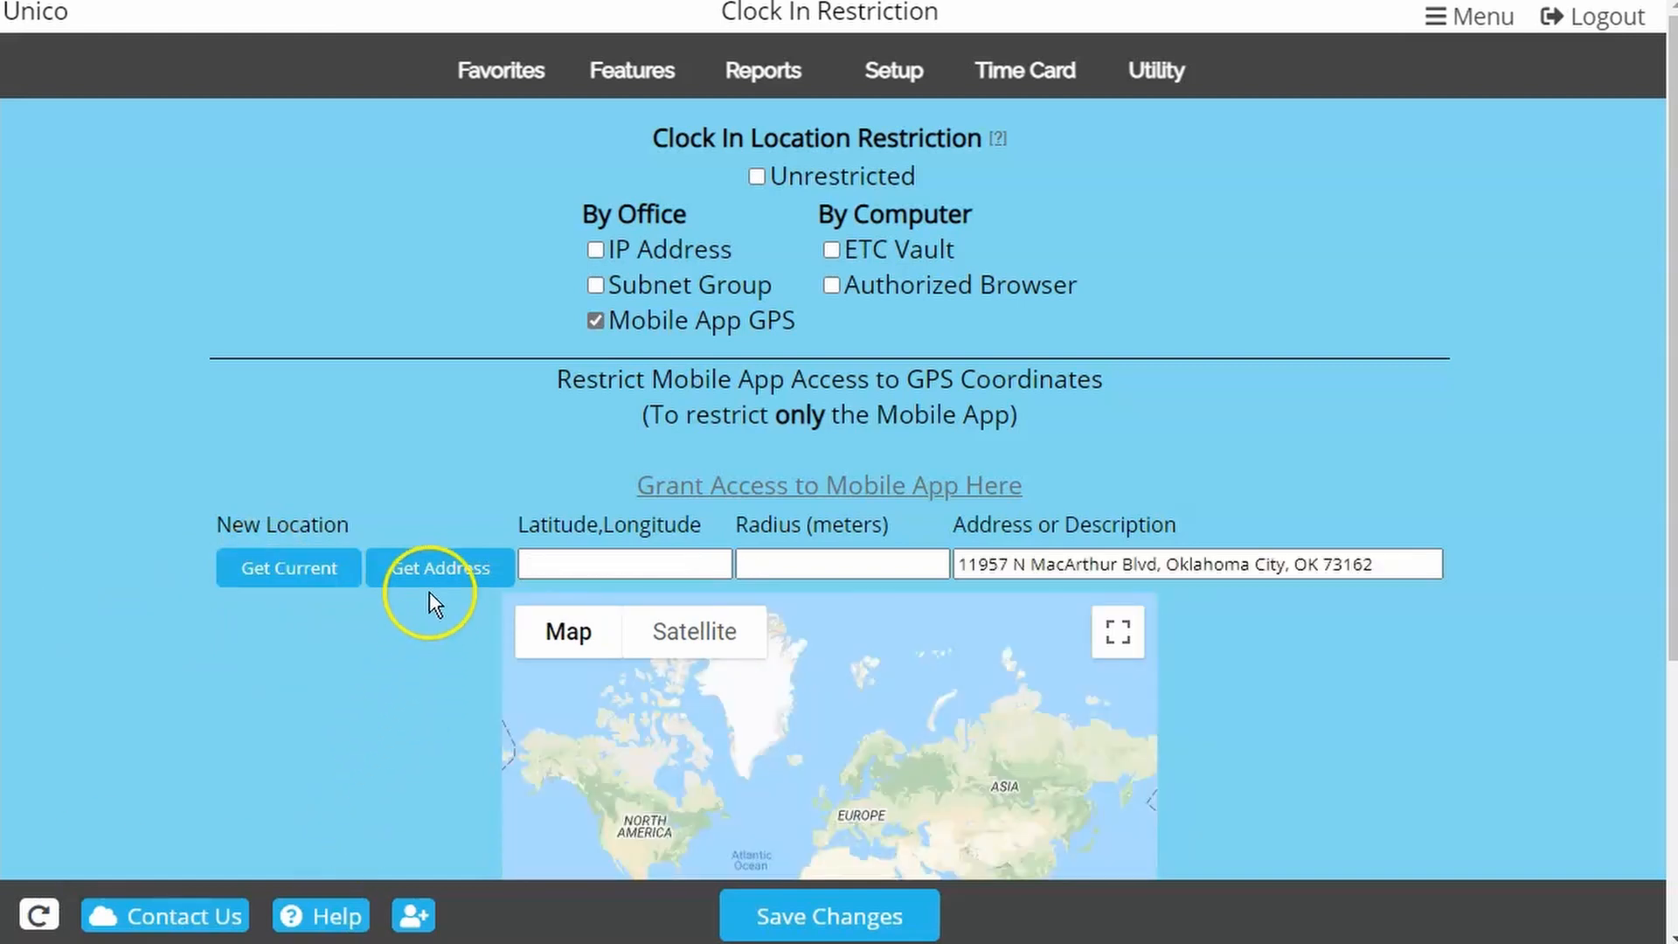
{"action": "left_click", "coordinate": [439, 567]}
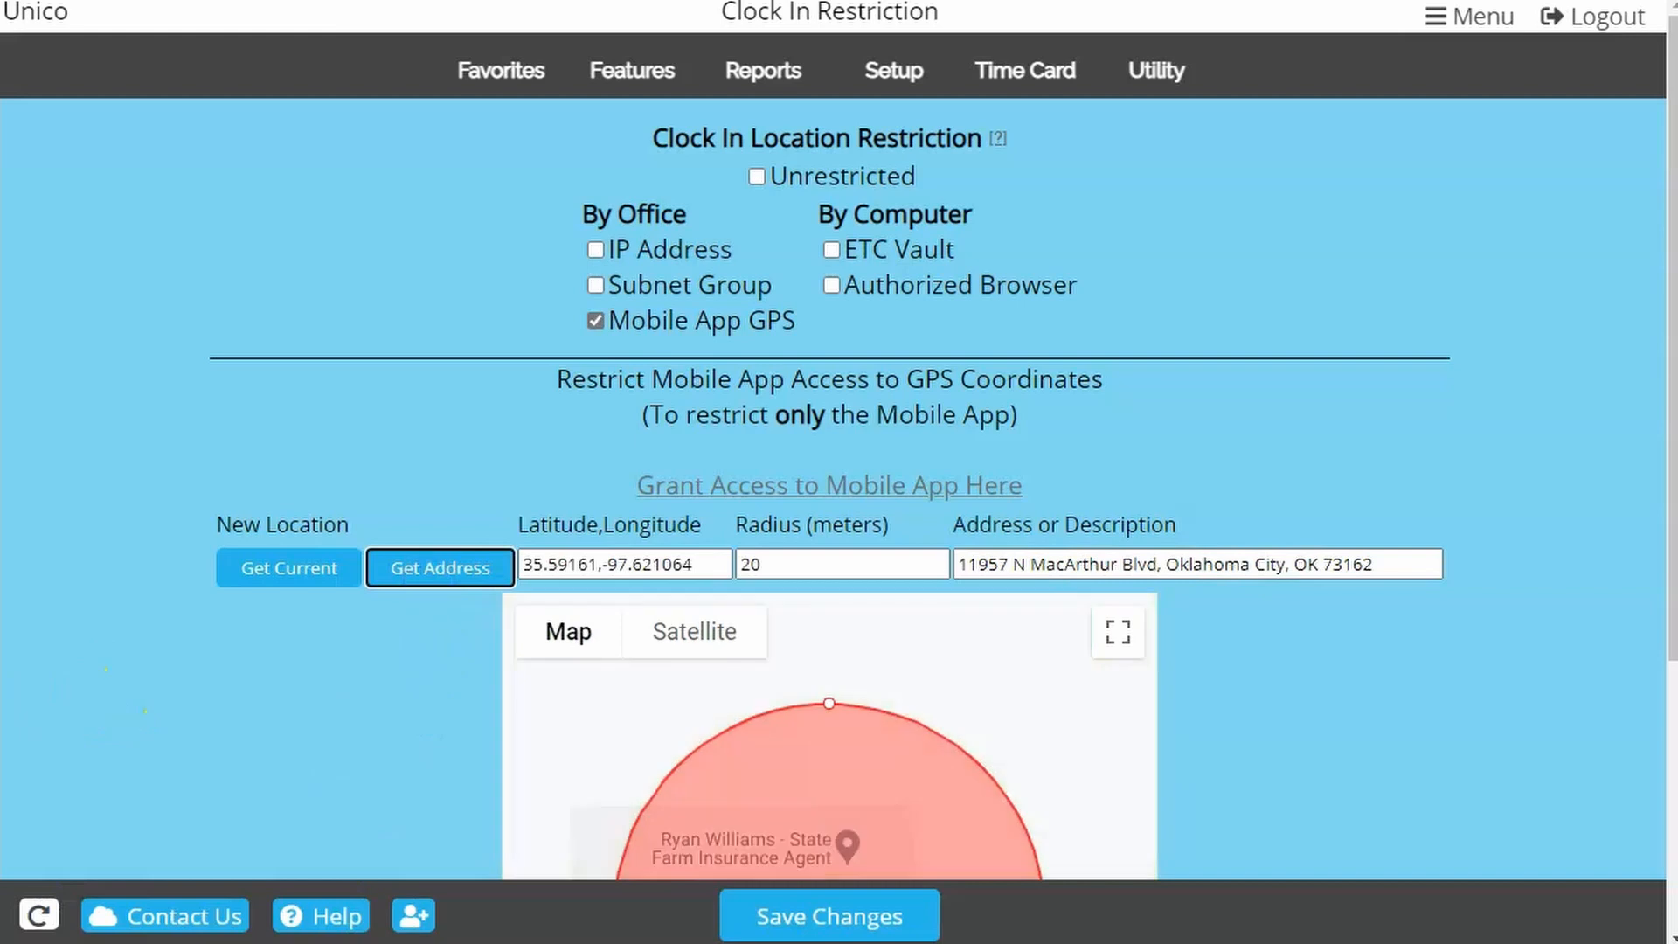
Recenter the MacArthur geofence, resize it to about 24 meters, add it, and look up 5601 NW 72nd Street.
{"action": "scroll", "scroll_direction": "down", "scroll_amount": 3}
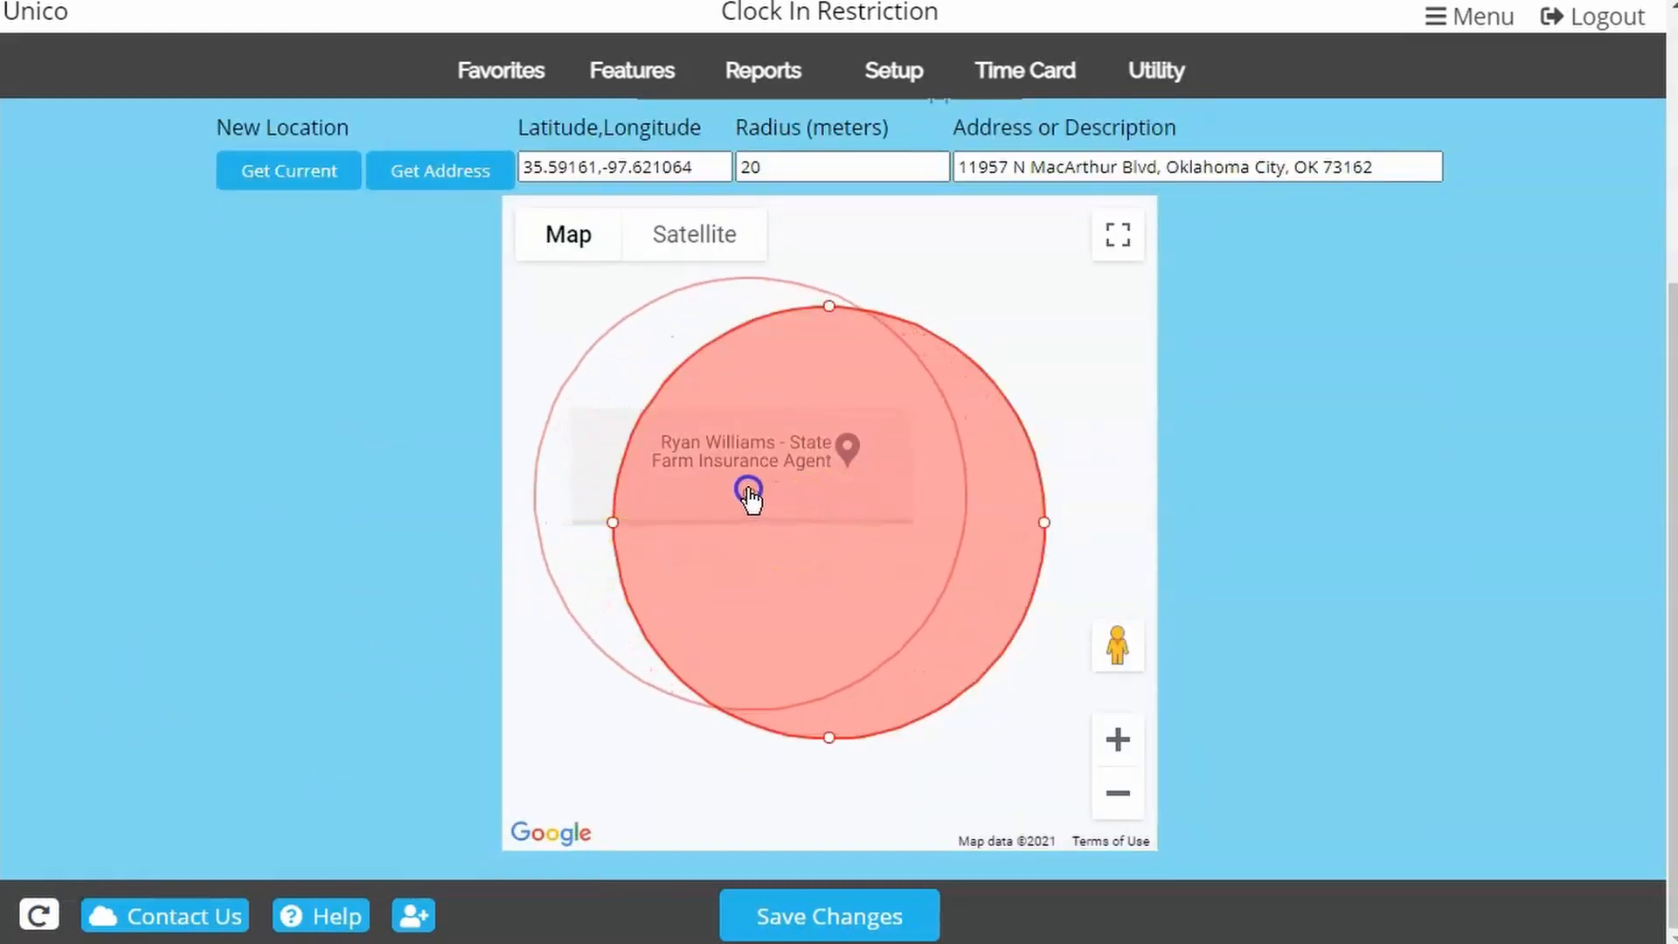
{"action": "left_click_drag", "start_coordinate": [748, 494], "coordinate": [749, 629]}
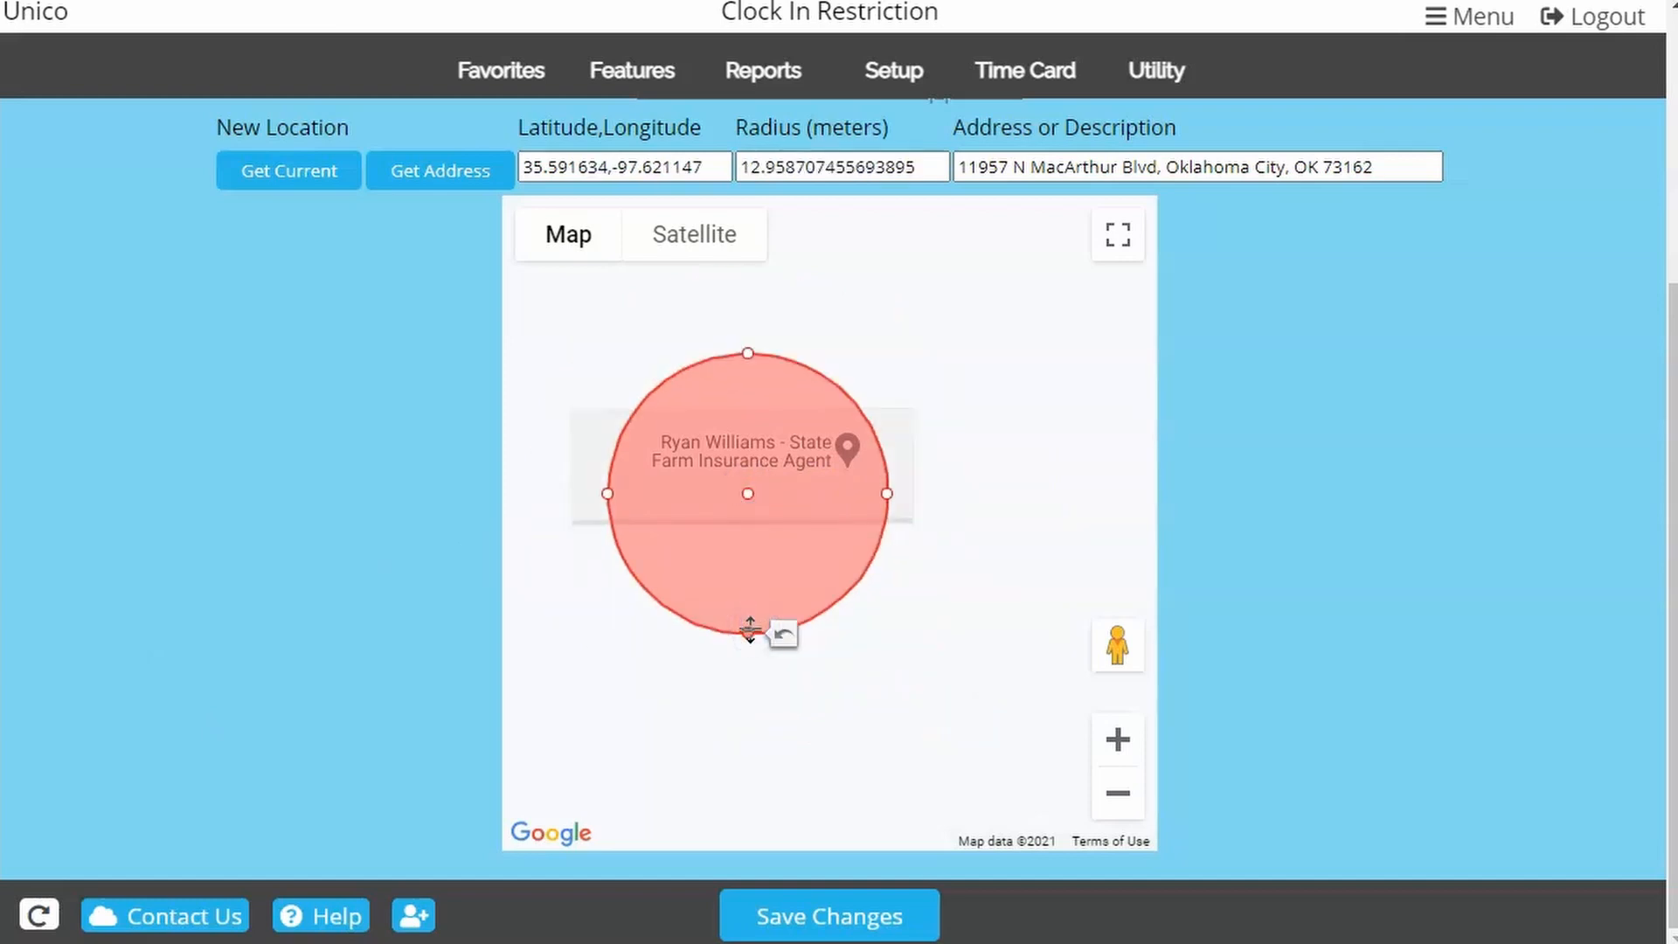
{"action": "left_click_drag", "start_coordinate": [748, 625], "coordinate": [764, 664]}
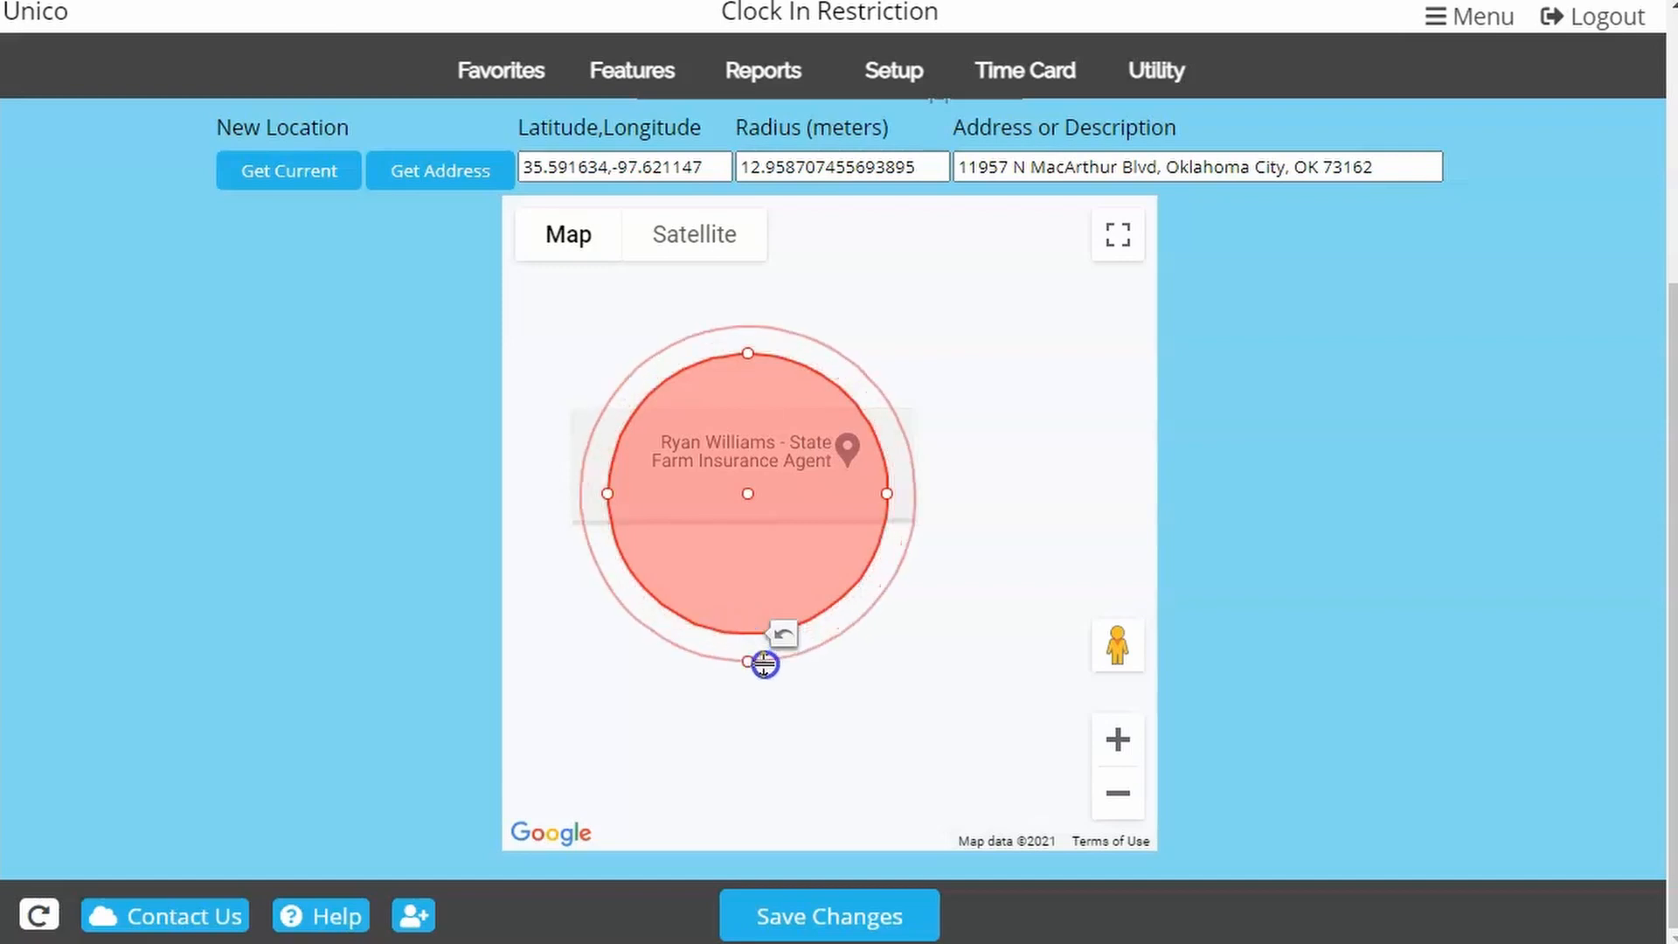
{"action": "left_click_drag", "start_coordinate": [764, 663], "coordinate": [801, 745]}
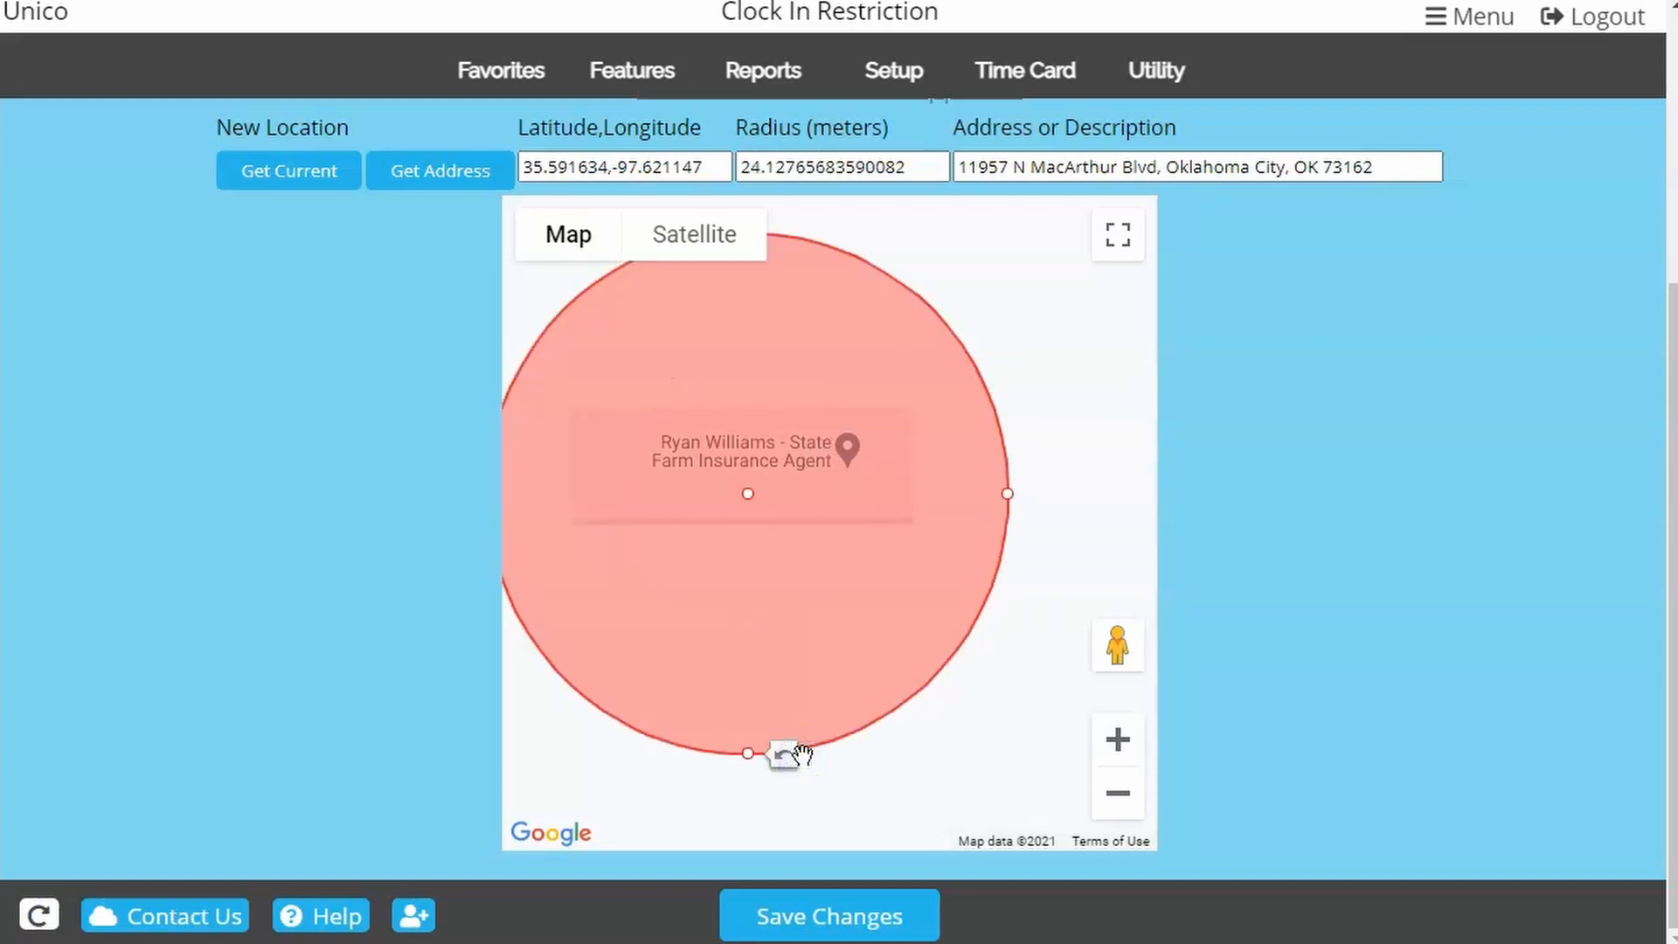
{"action": "left_click", "coordinate": [829, 915]}
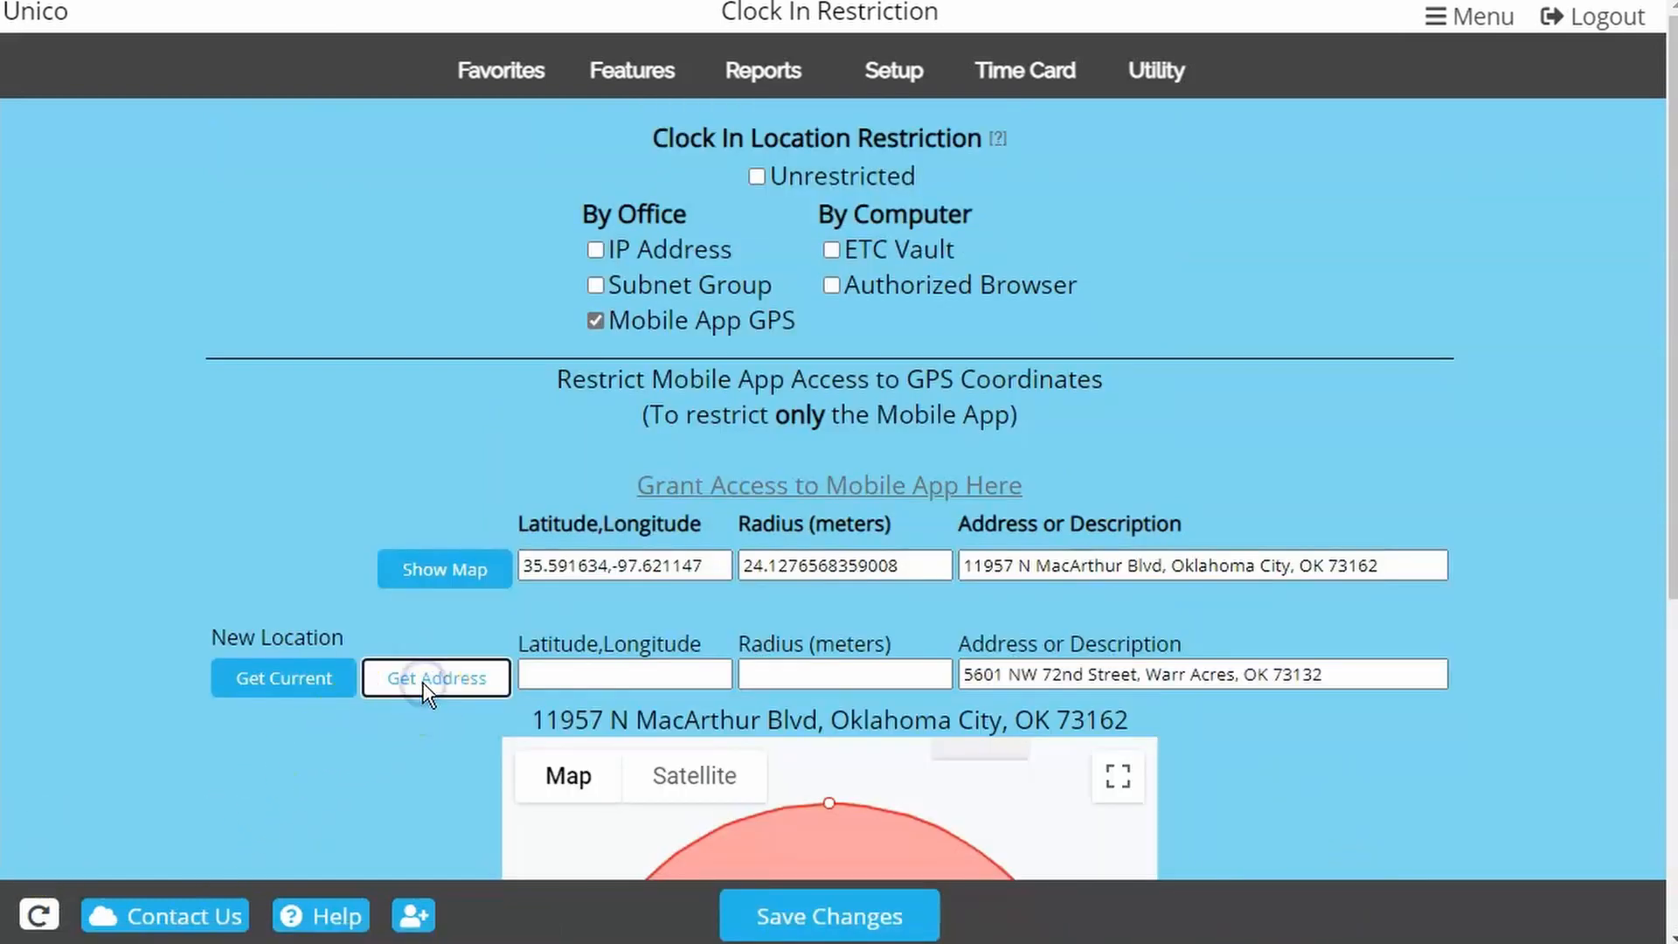
{"action": "left_click", "coordinate": [435, 678]}
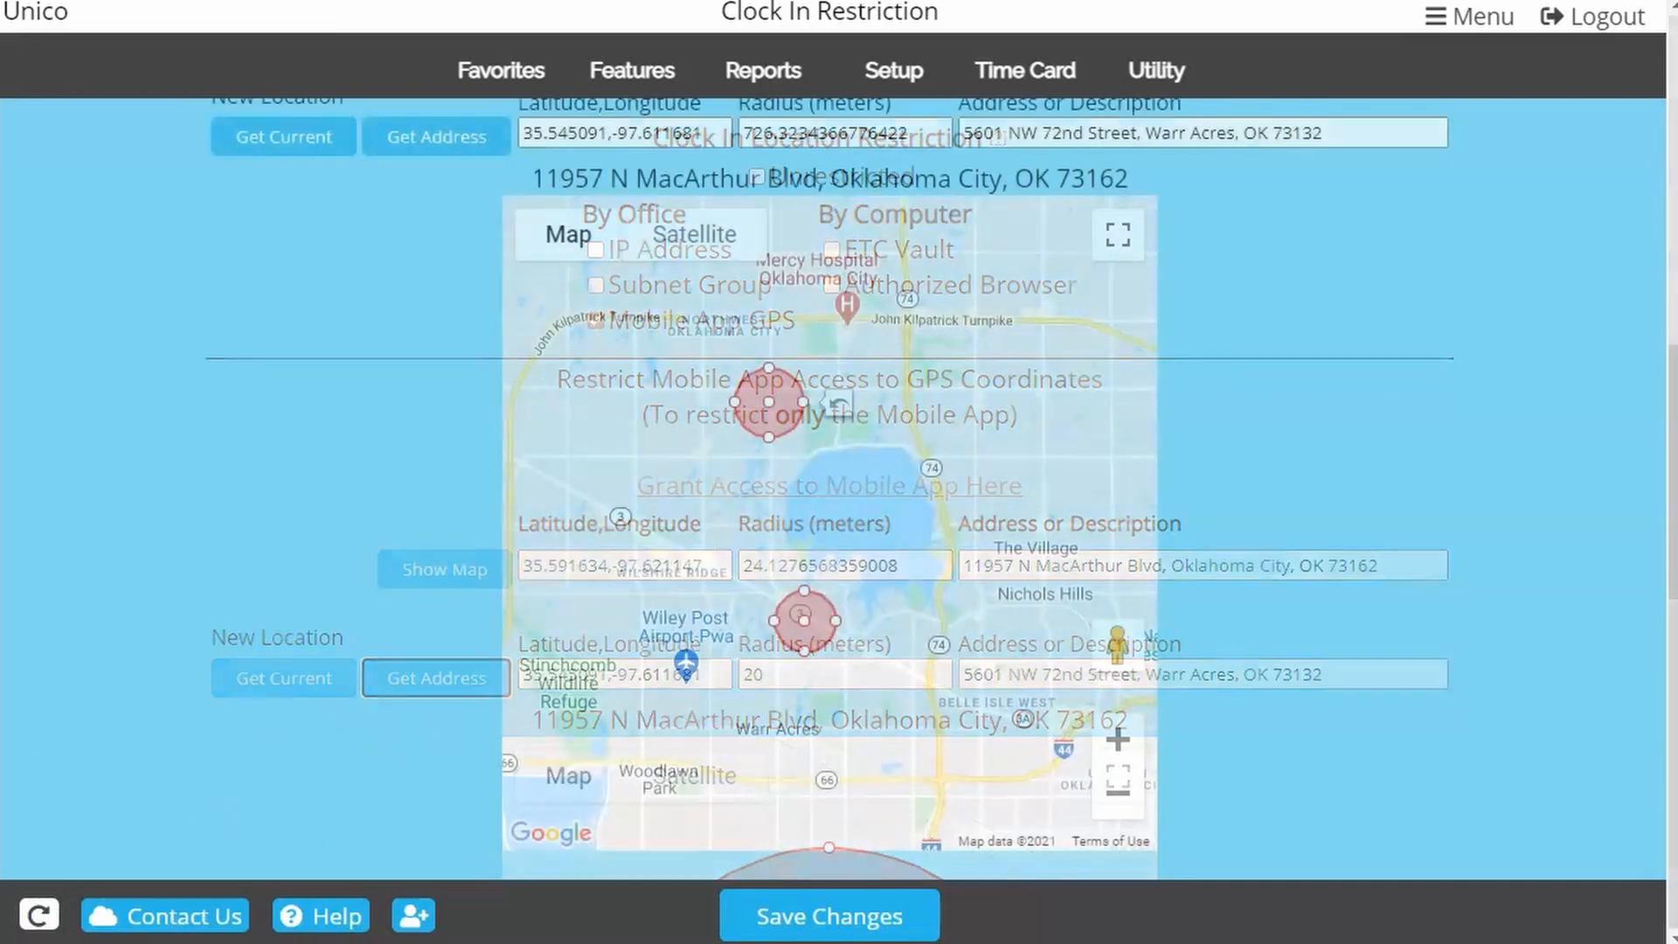